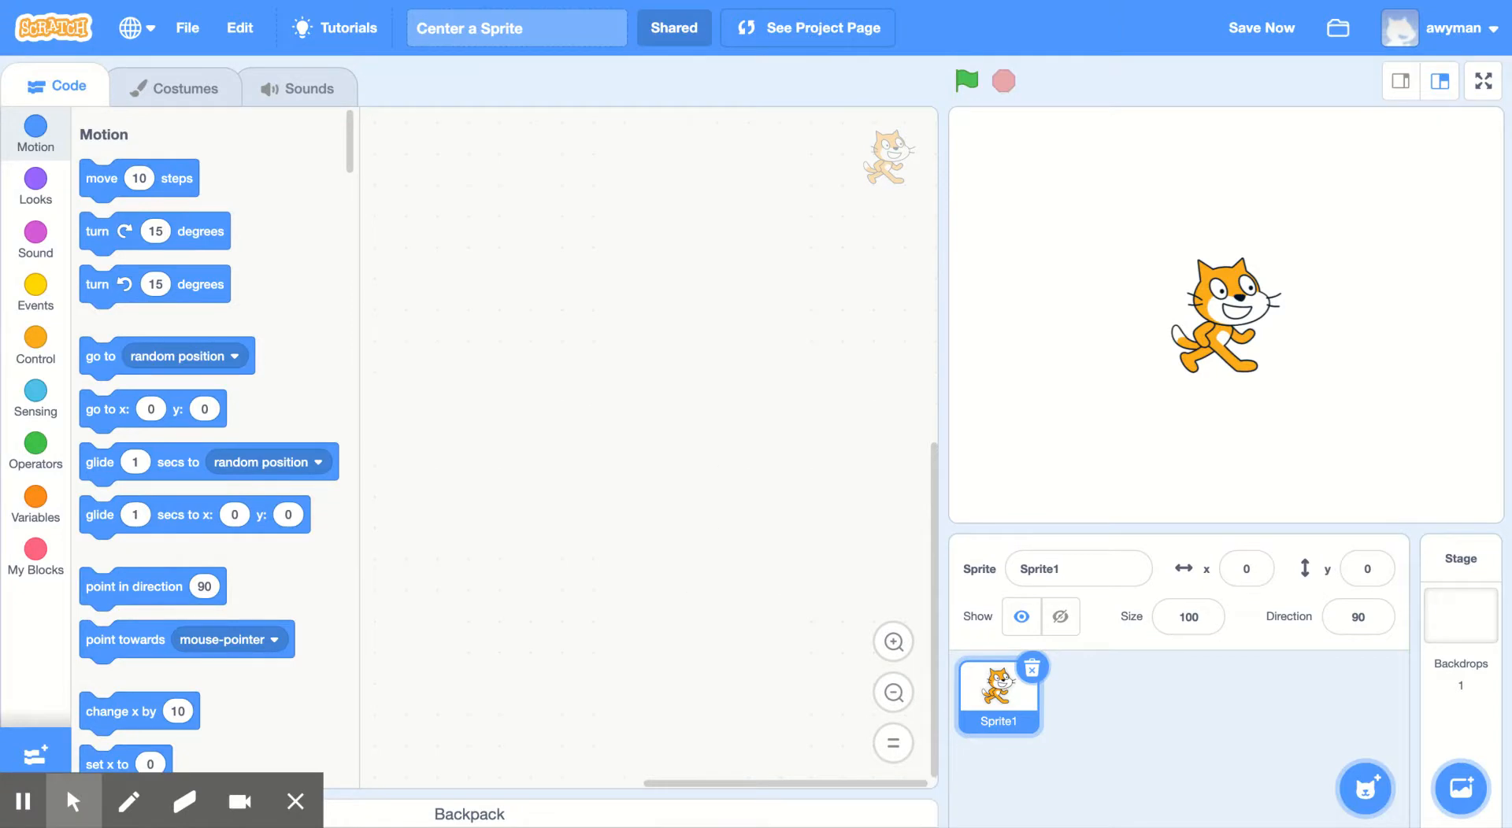
pyautogui.moveTo(1090, 325)
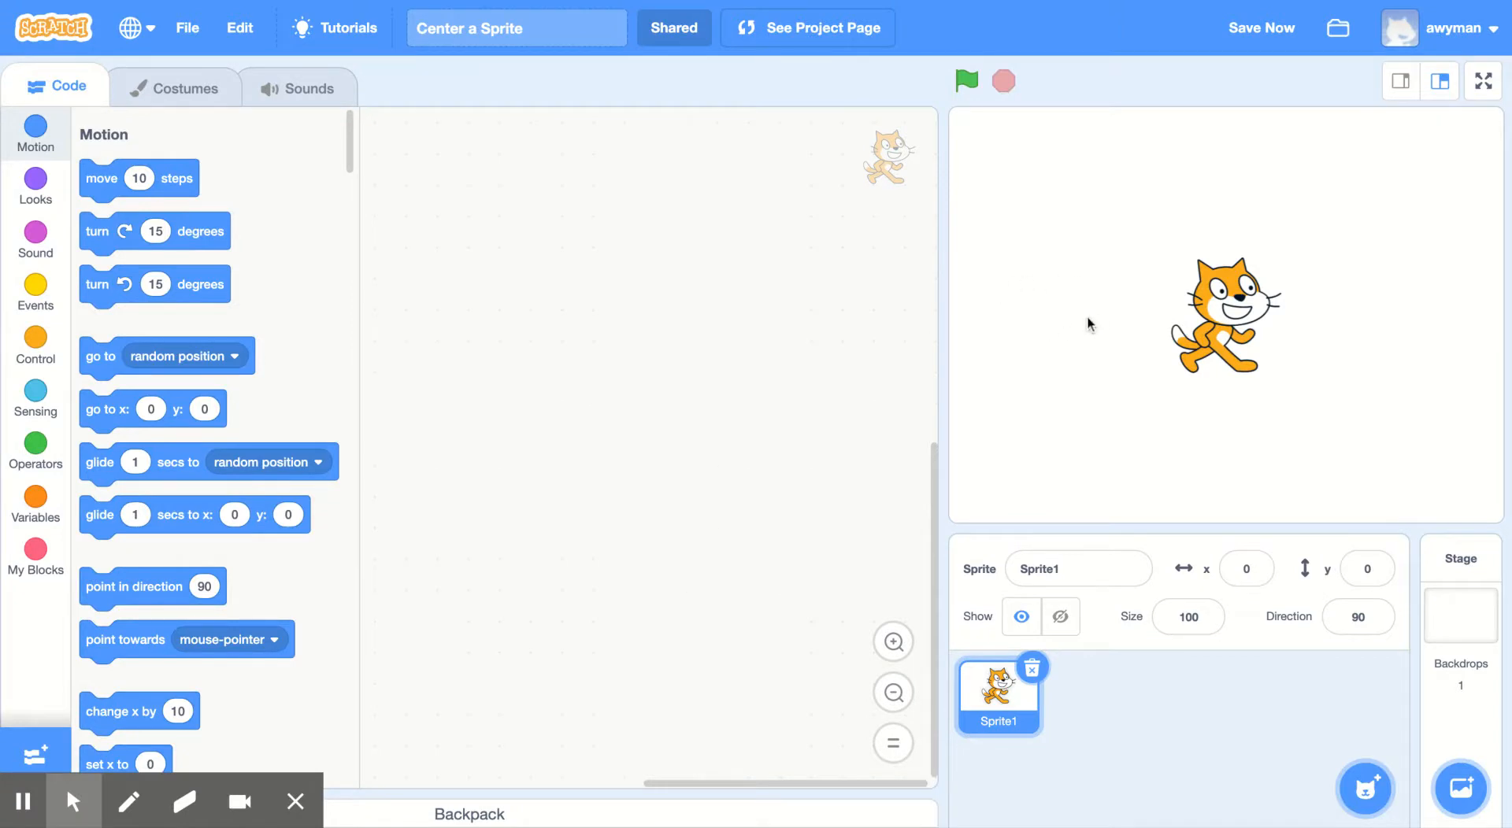
pyautogui.moveTo(1070, 248)
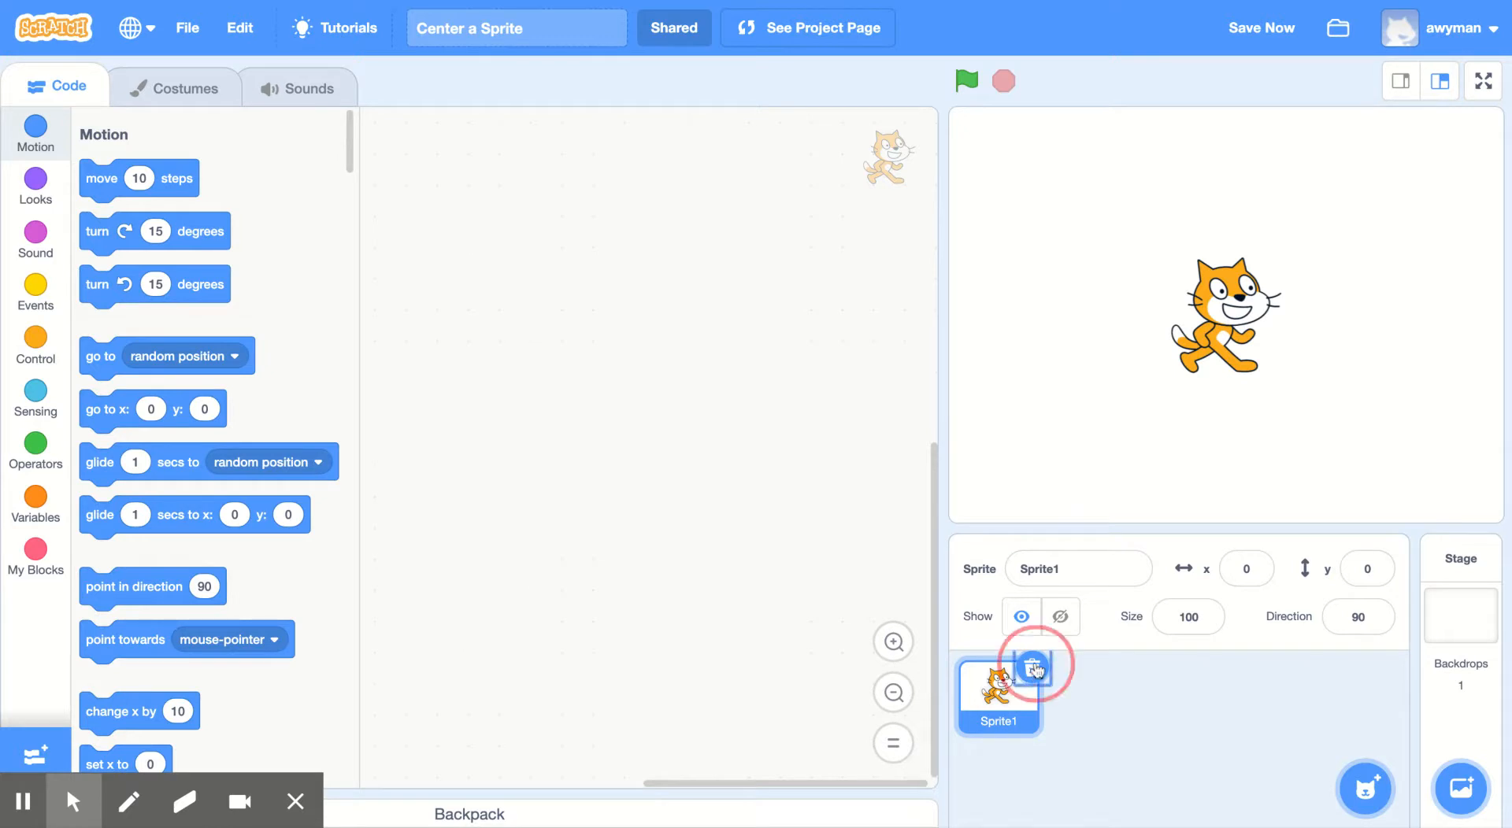
# Delete the default cat sprite, Sprite1, from the project.
pyautogui.click(1459, 598)
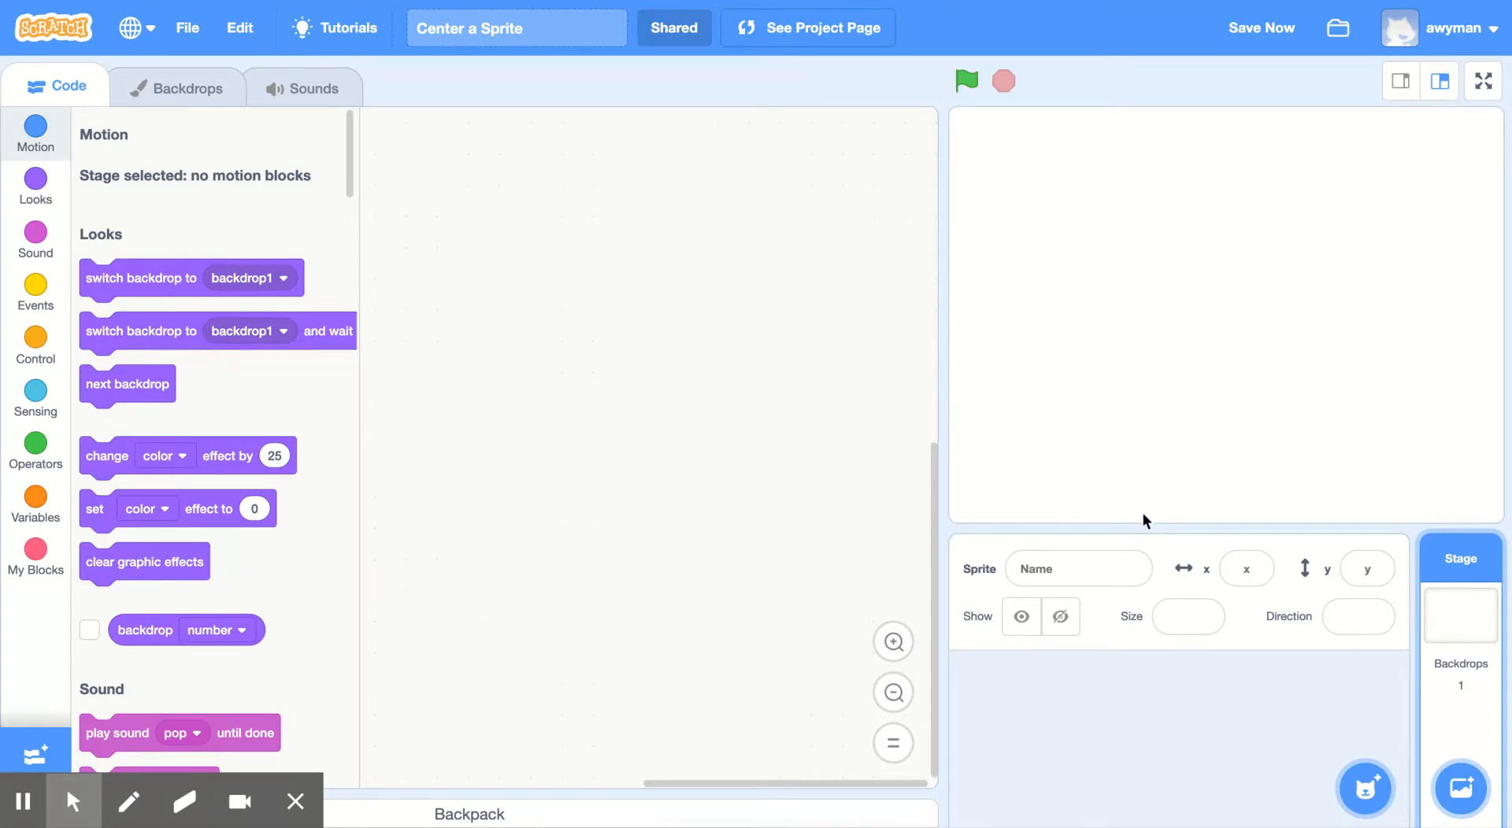
pyautogui.moveTo(1369, 722)
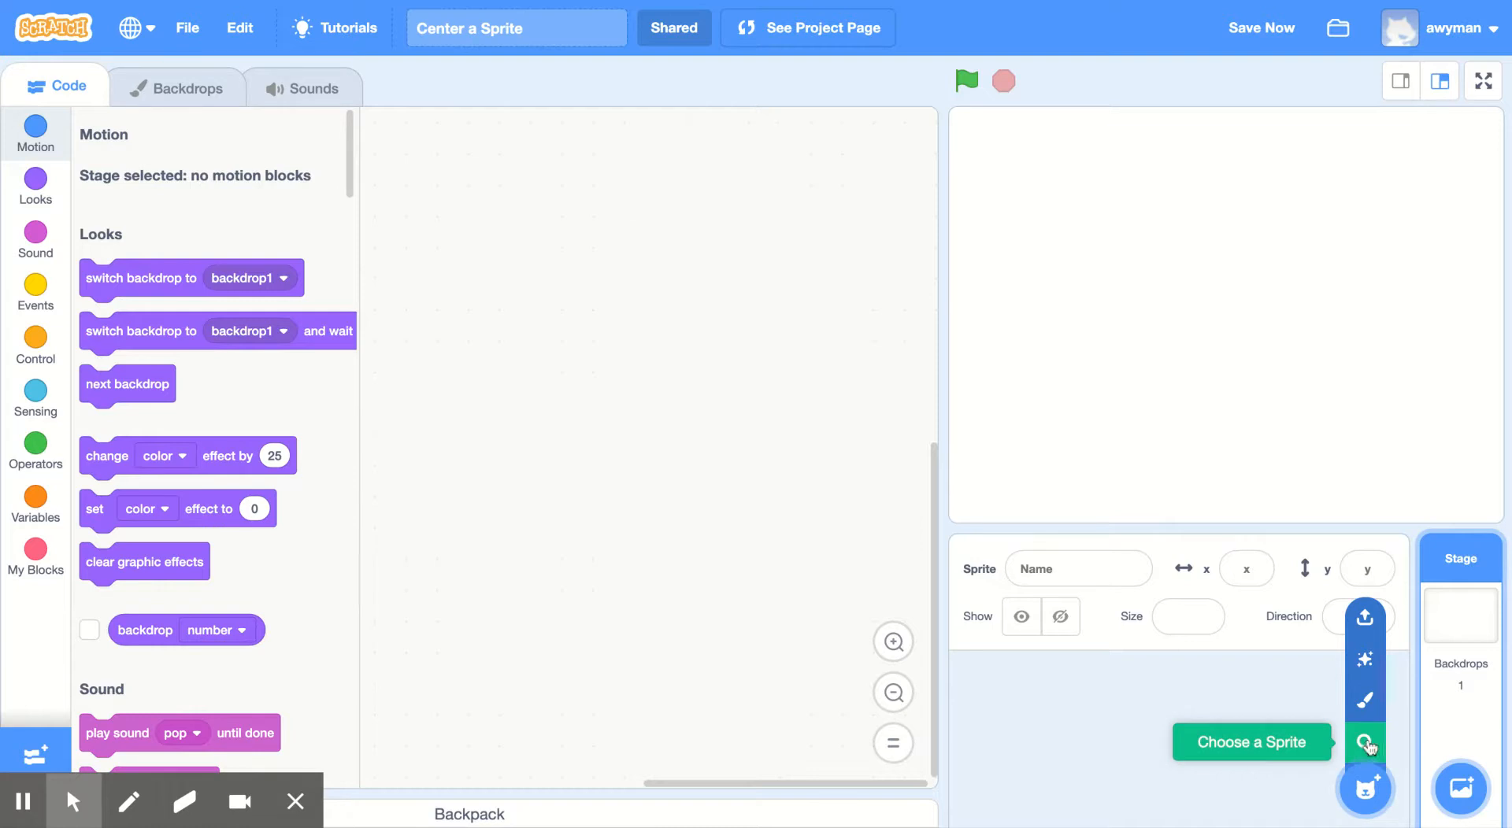
# Paint a new sprite and draw a tall purple oval with the Circle tool.
pyautogui.click(1365, 743)
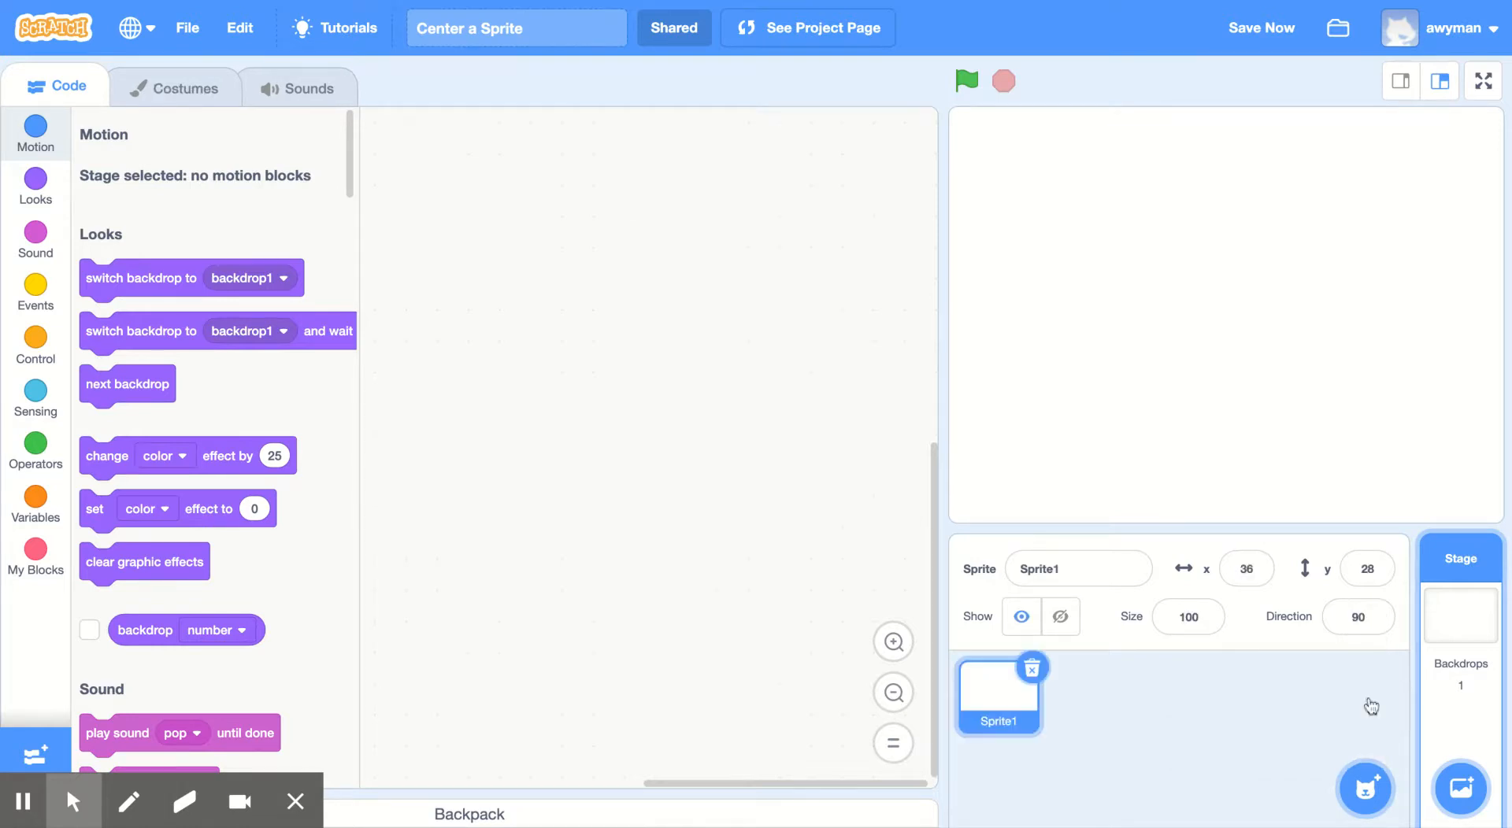
pyautogui.click(175, 88)
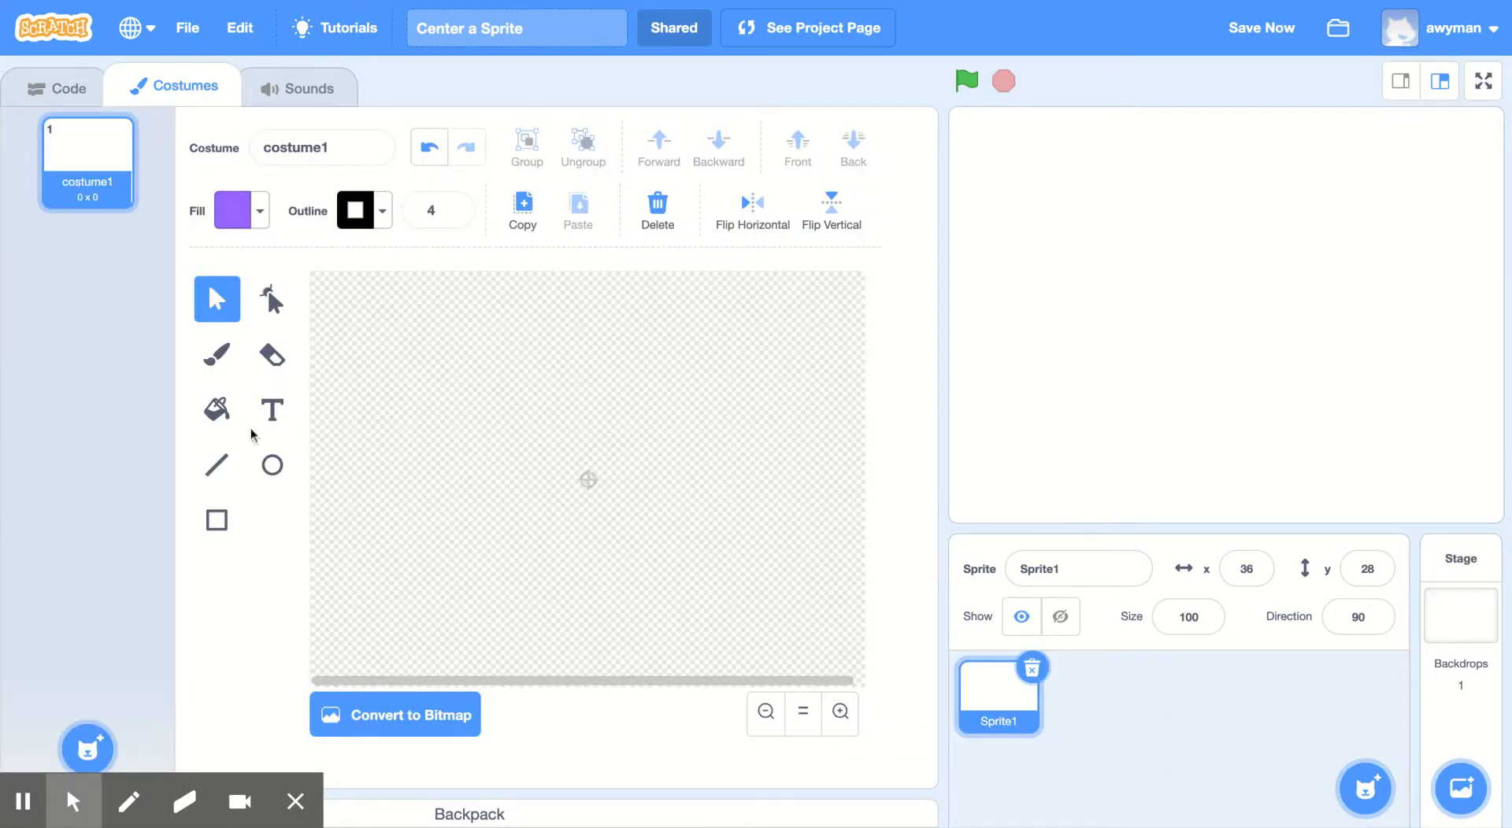
pyautogui.click(271, 465)
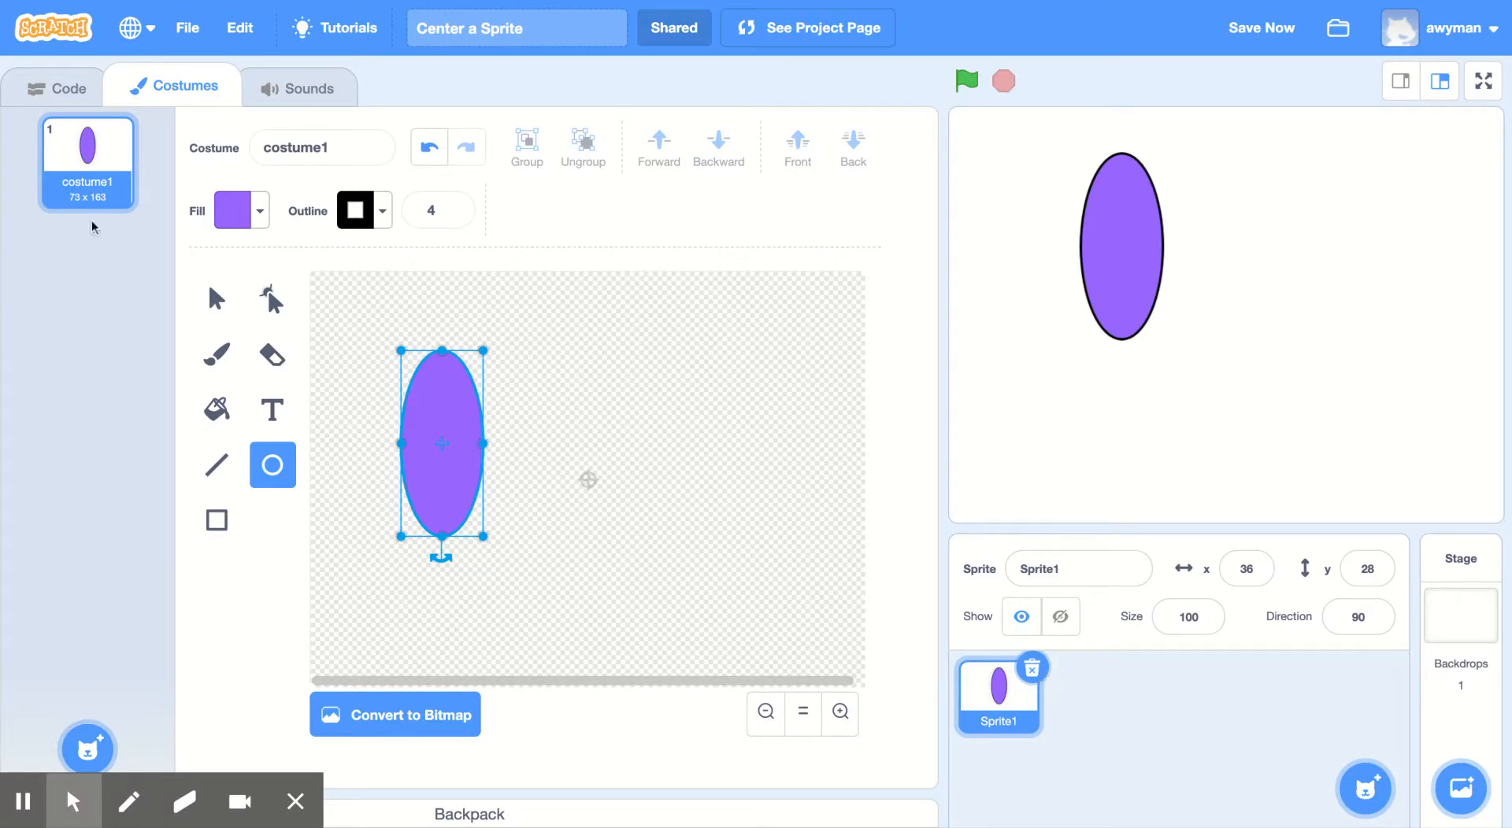
# Drag the oval elsewhere on the stage and add a turn 15 degrees block.
pyautogui.click(66, 88)
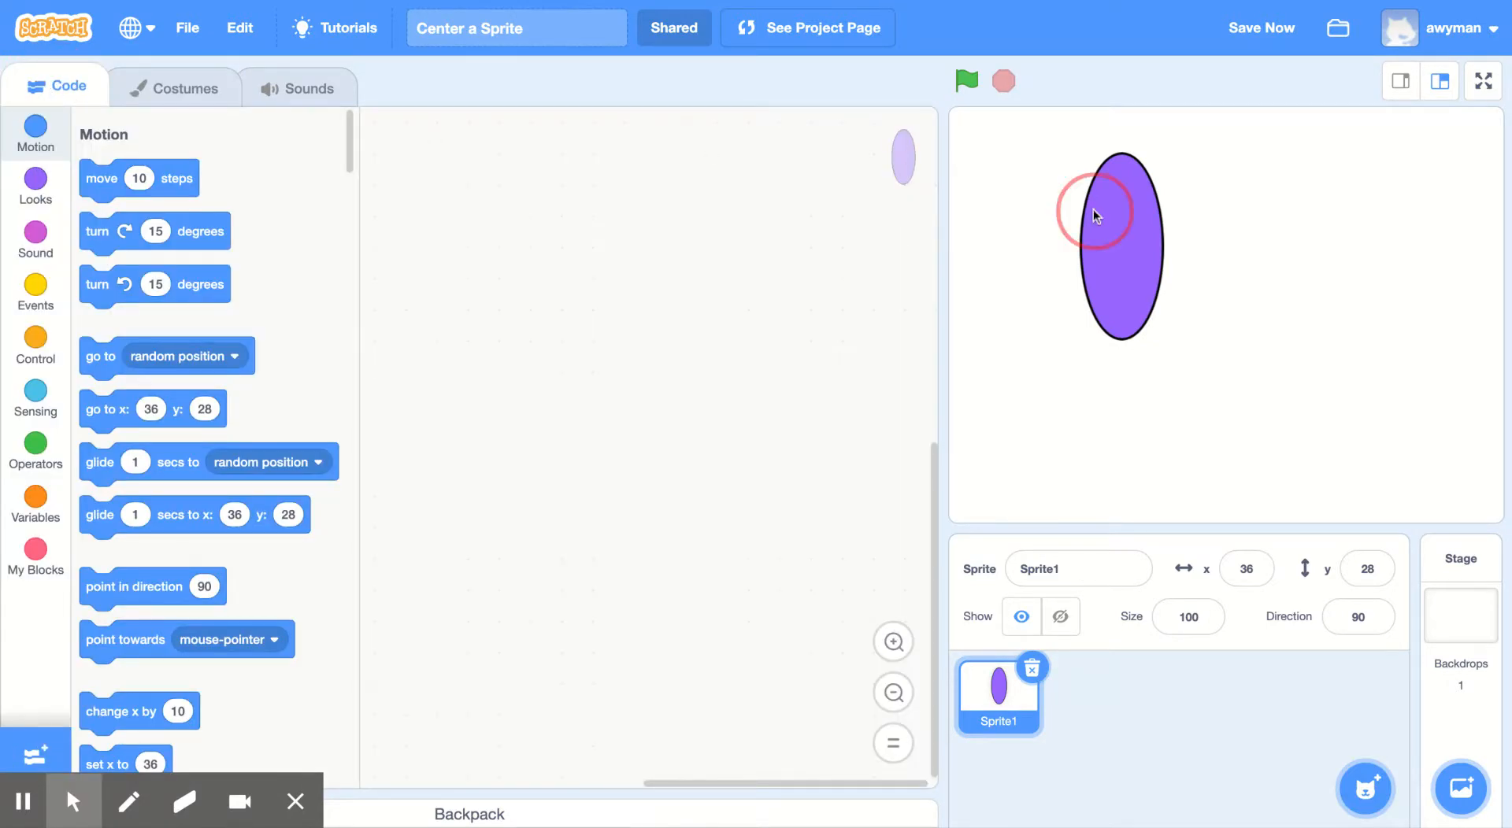
pyautogui.moveTo(1118, 222); pyautogui.dragTo(1215, 338)
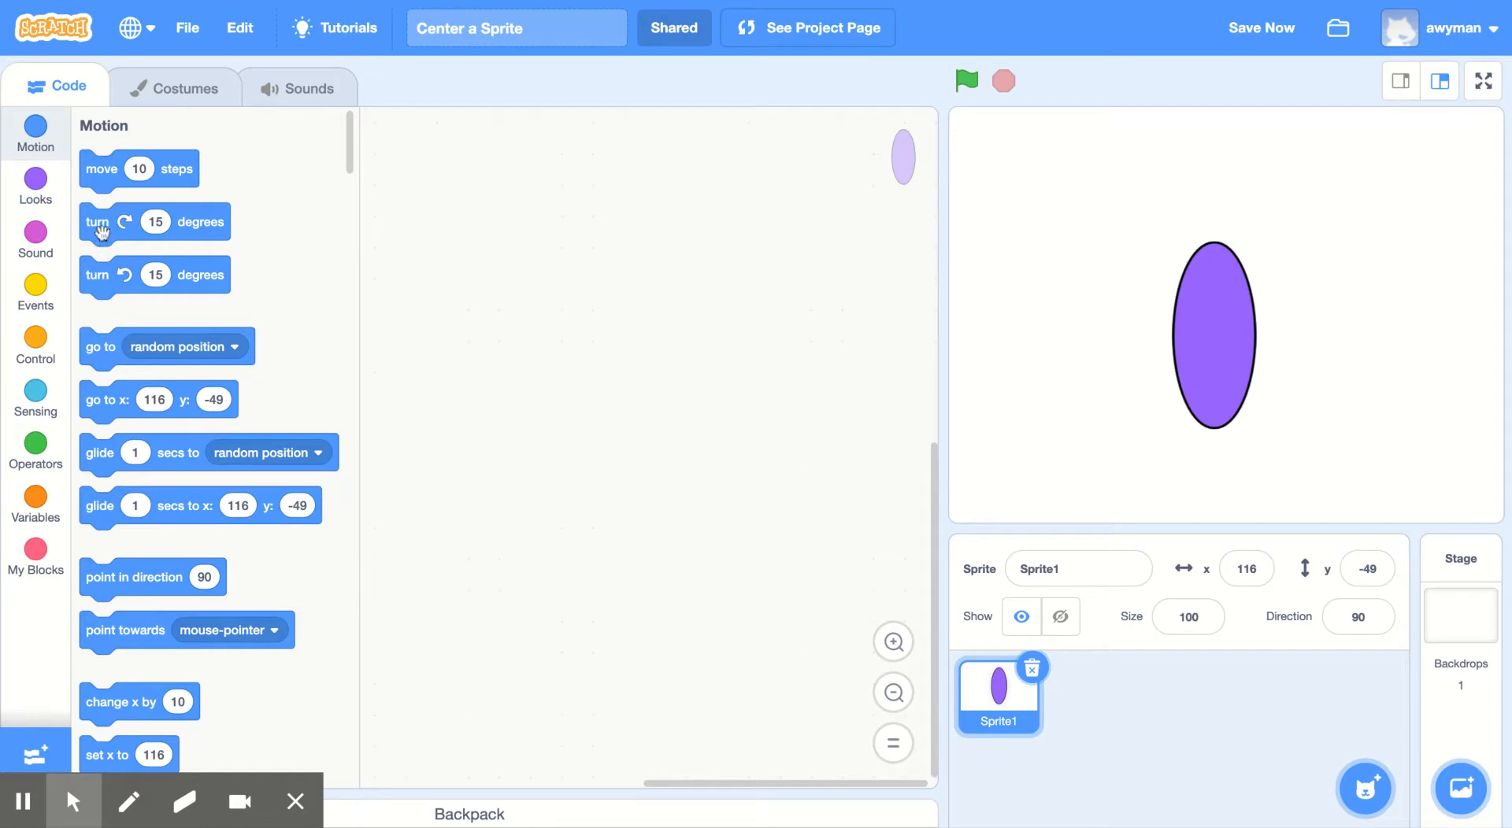
pyautogui.moveTo(101, 222); pyautogui.dragTo(545, 246)
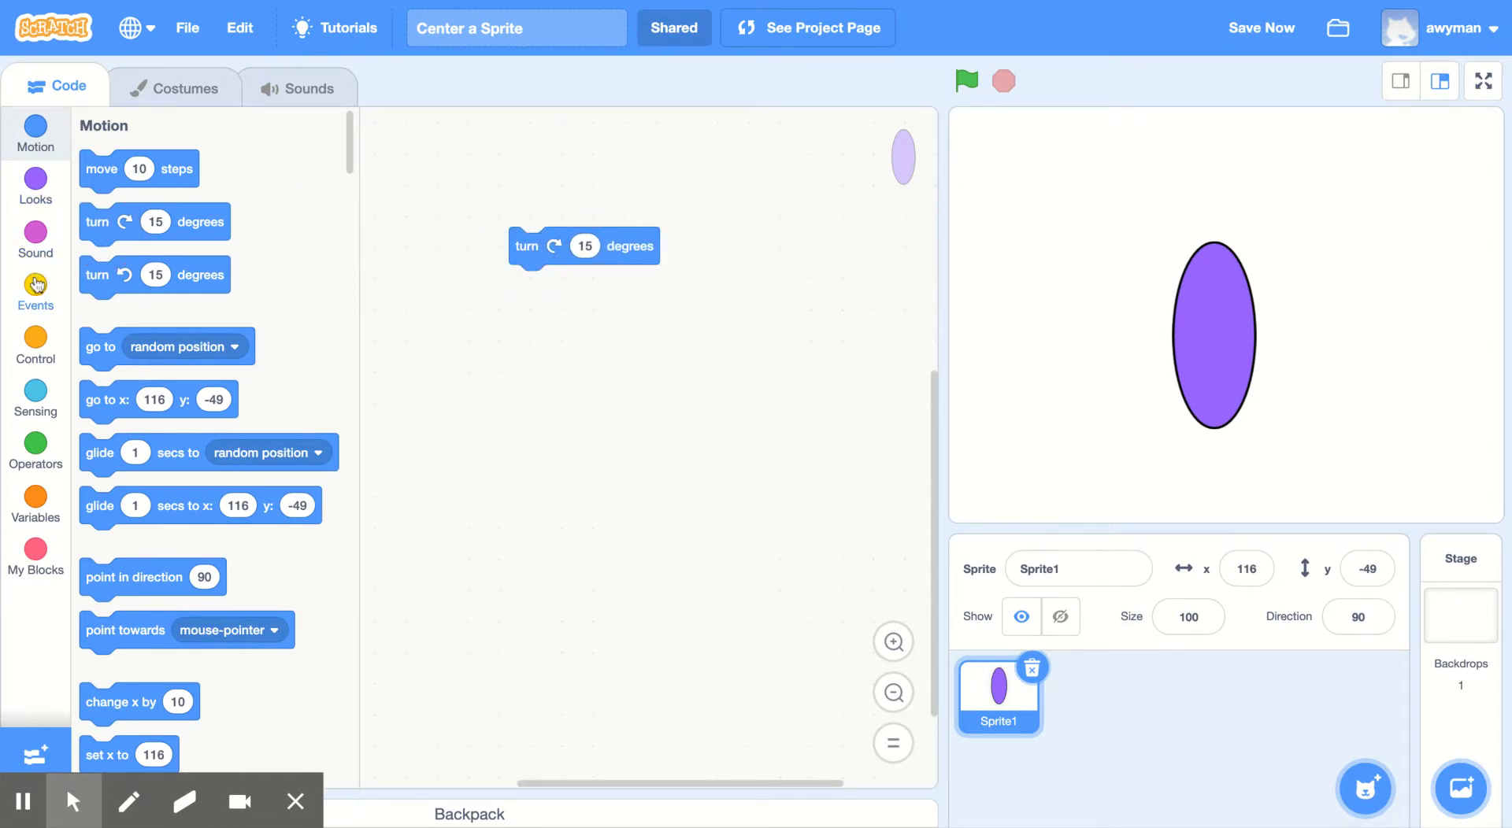
# Run the turn 15 degrees block four times to see how the oval spins.
pyautogui.click(525, 245)
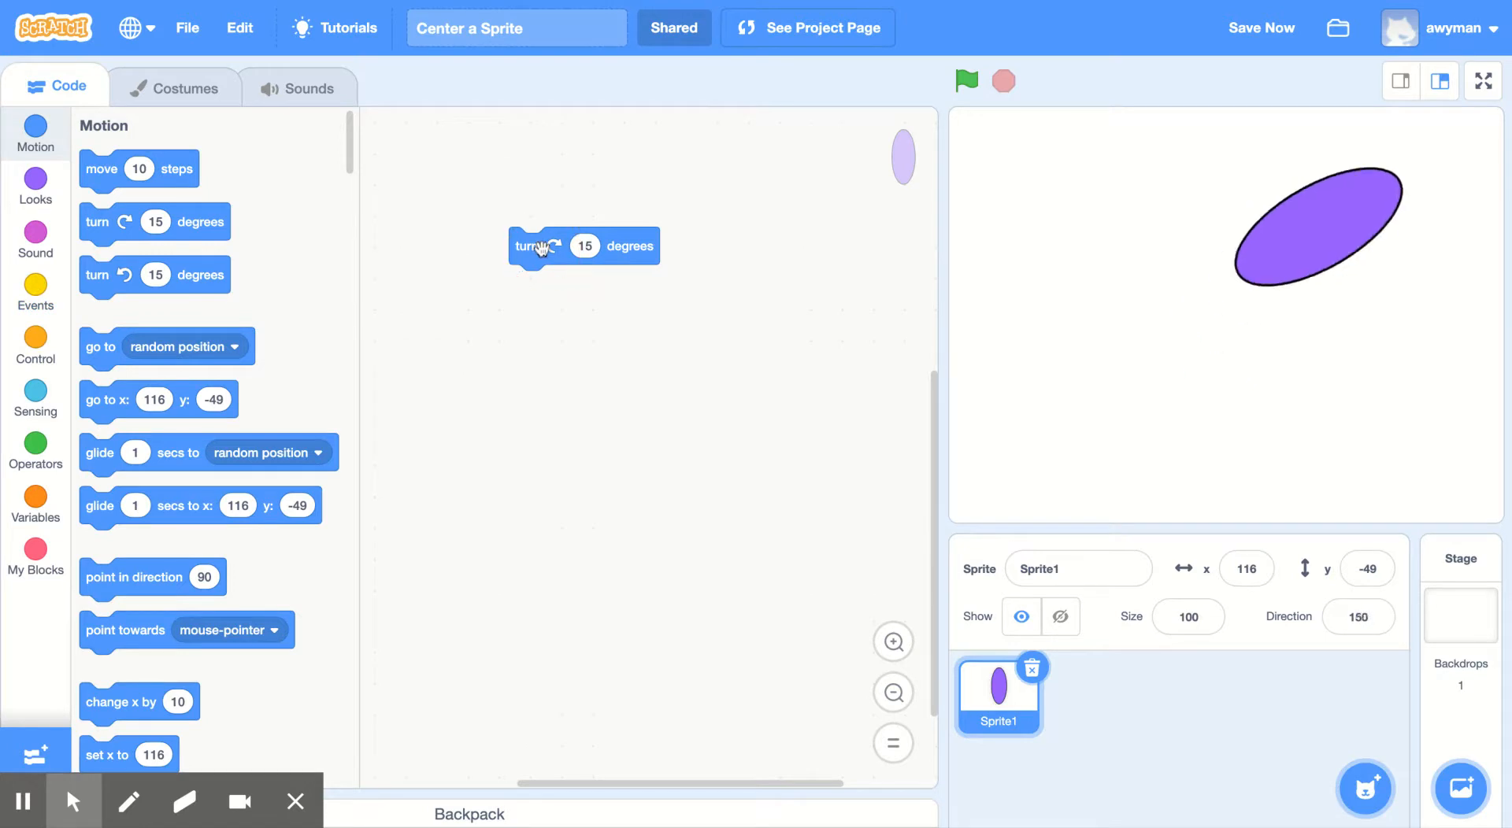
pyautogui.click(542, 245)
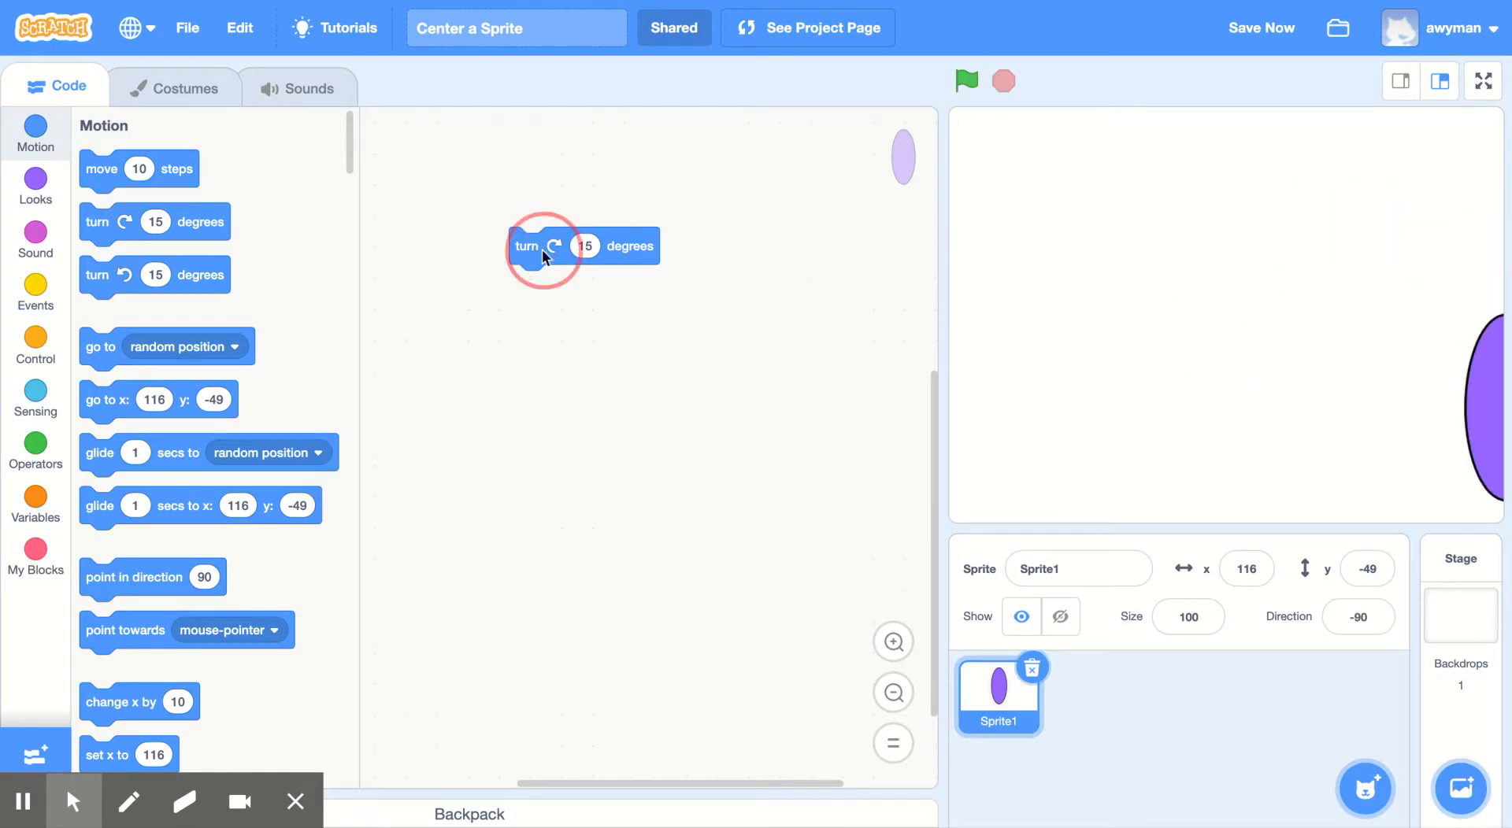
pyautogui.click(527, 246)
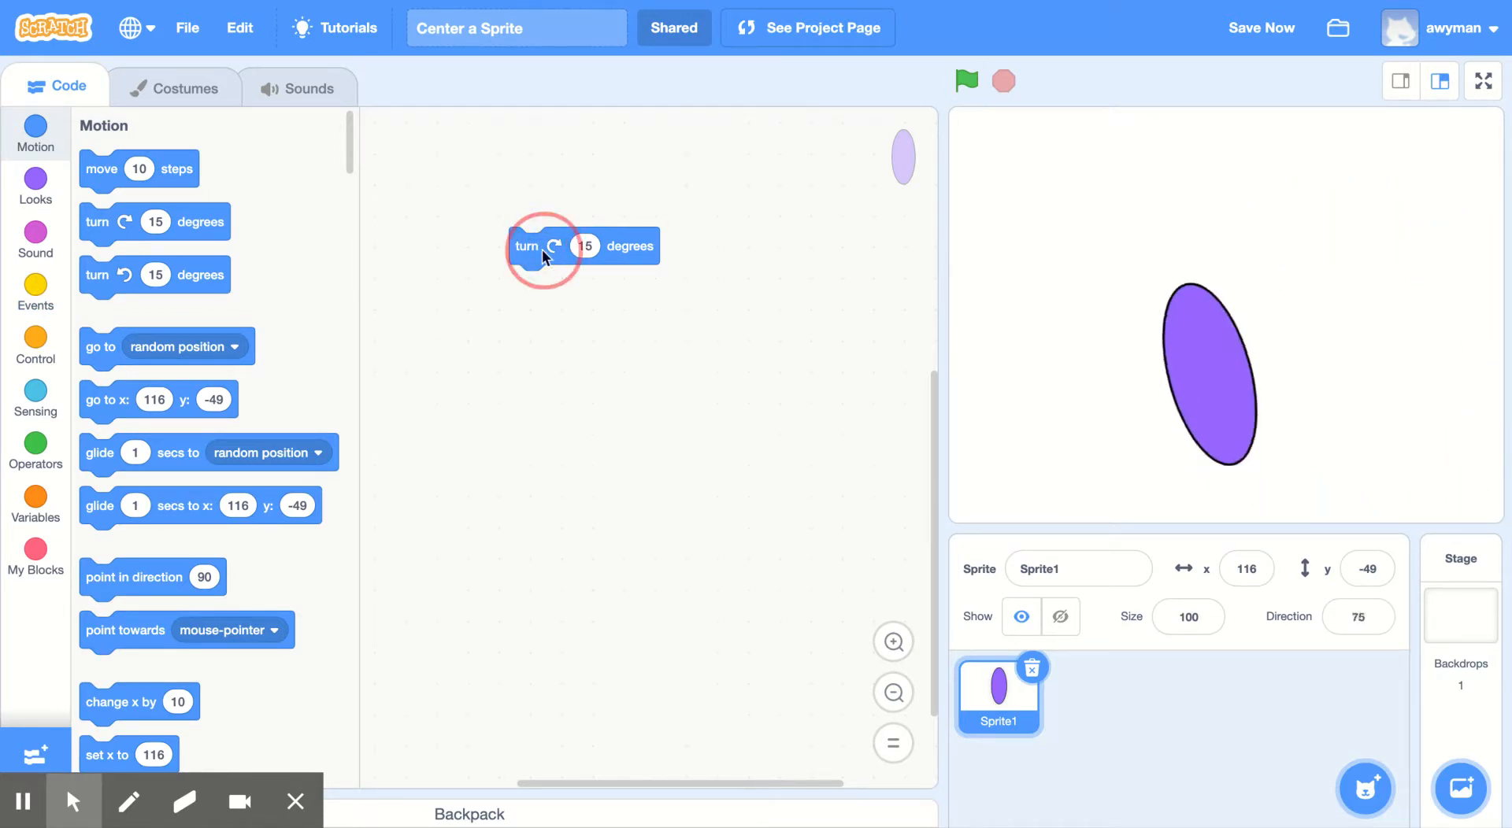
pyautogui.click(525, 245)
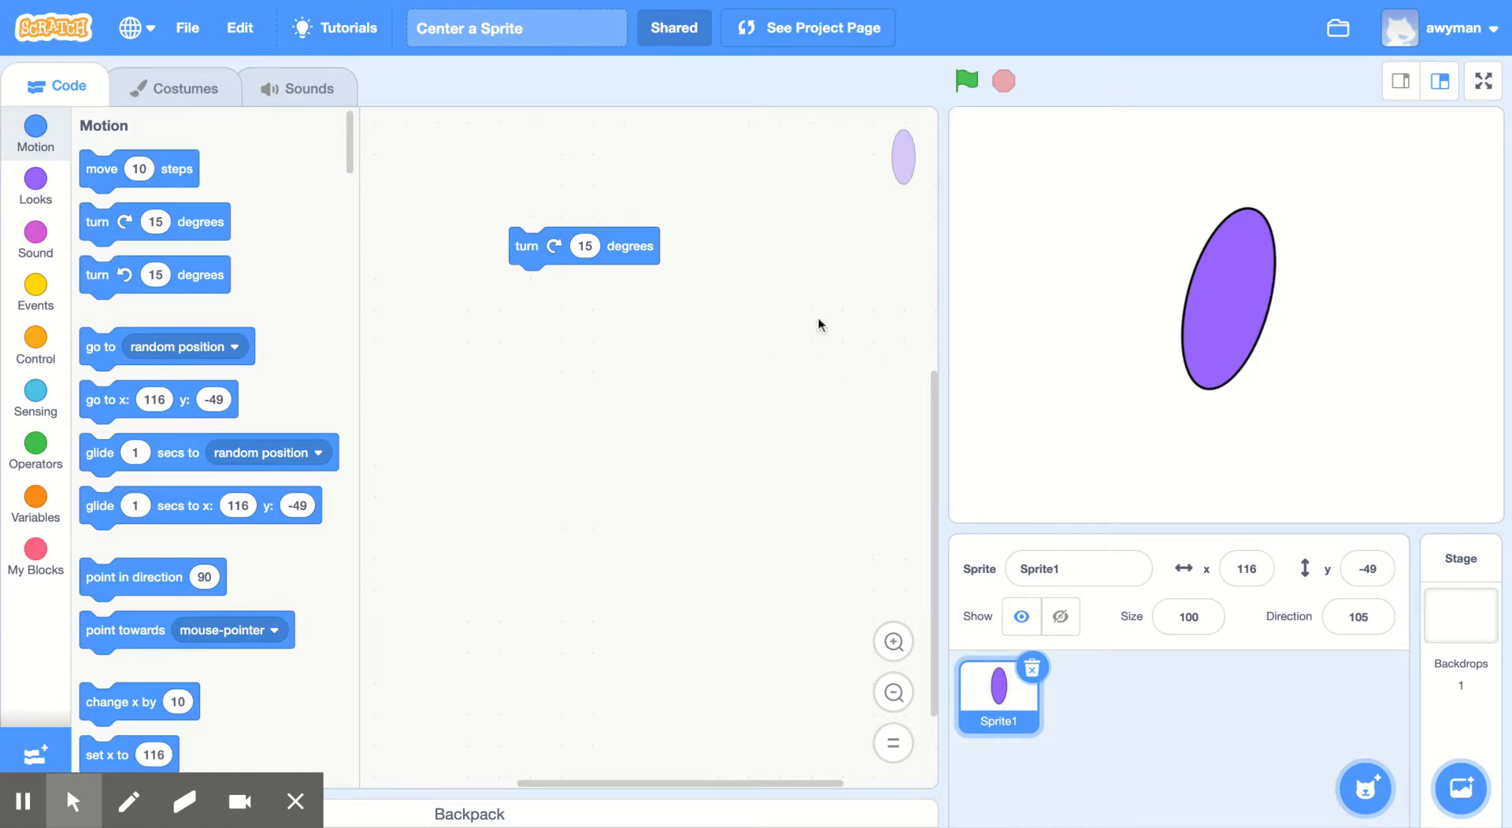
pyautogui.moveTo(1405, 345)
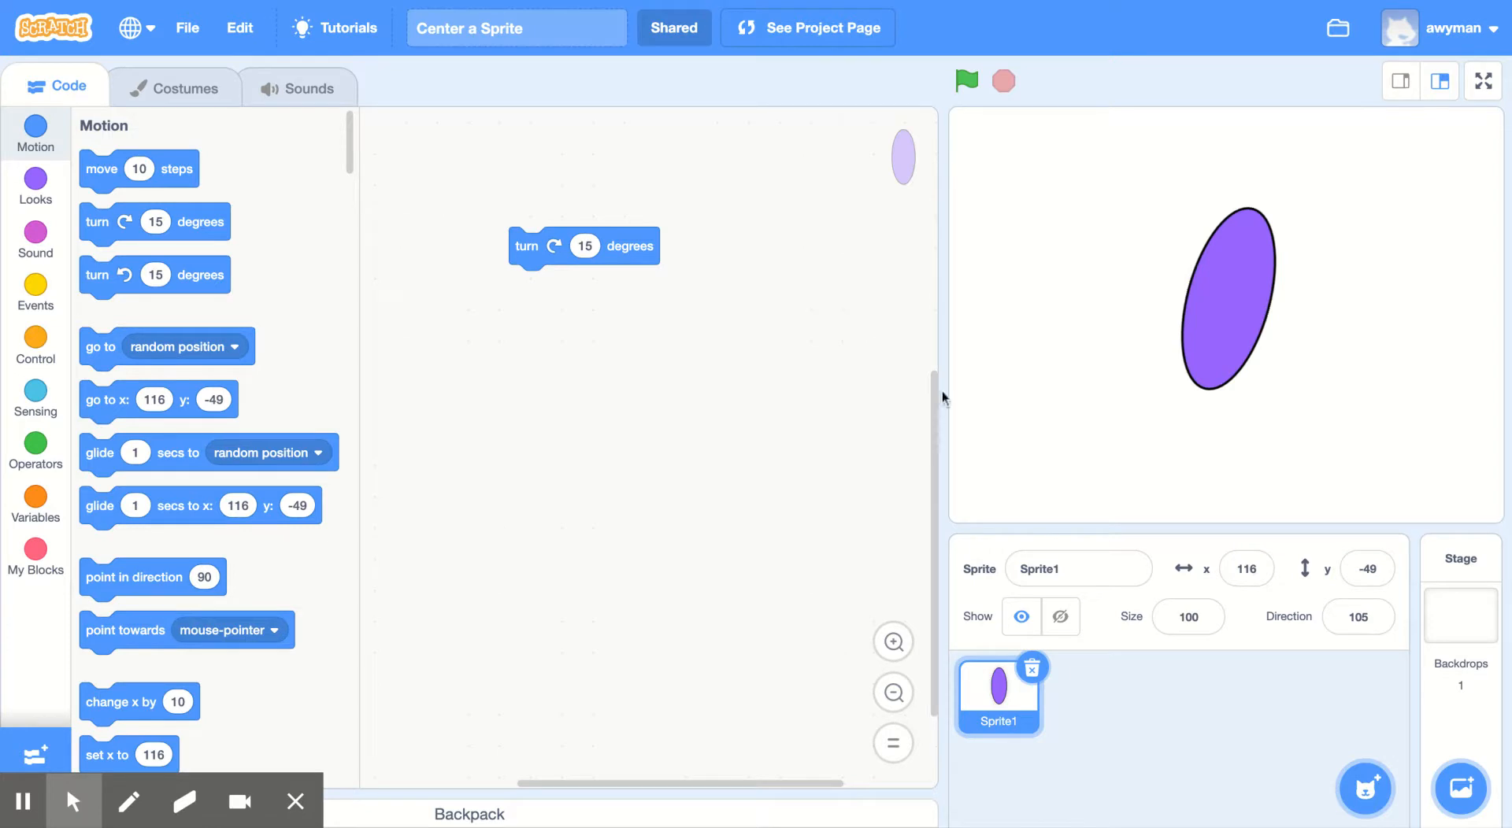
pyautogui.moveTo(128, 603)
pyautogui.write('0')
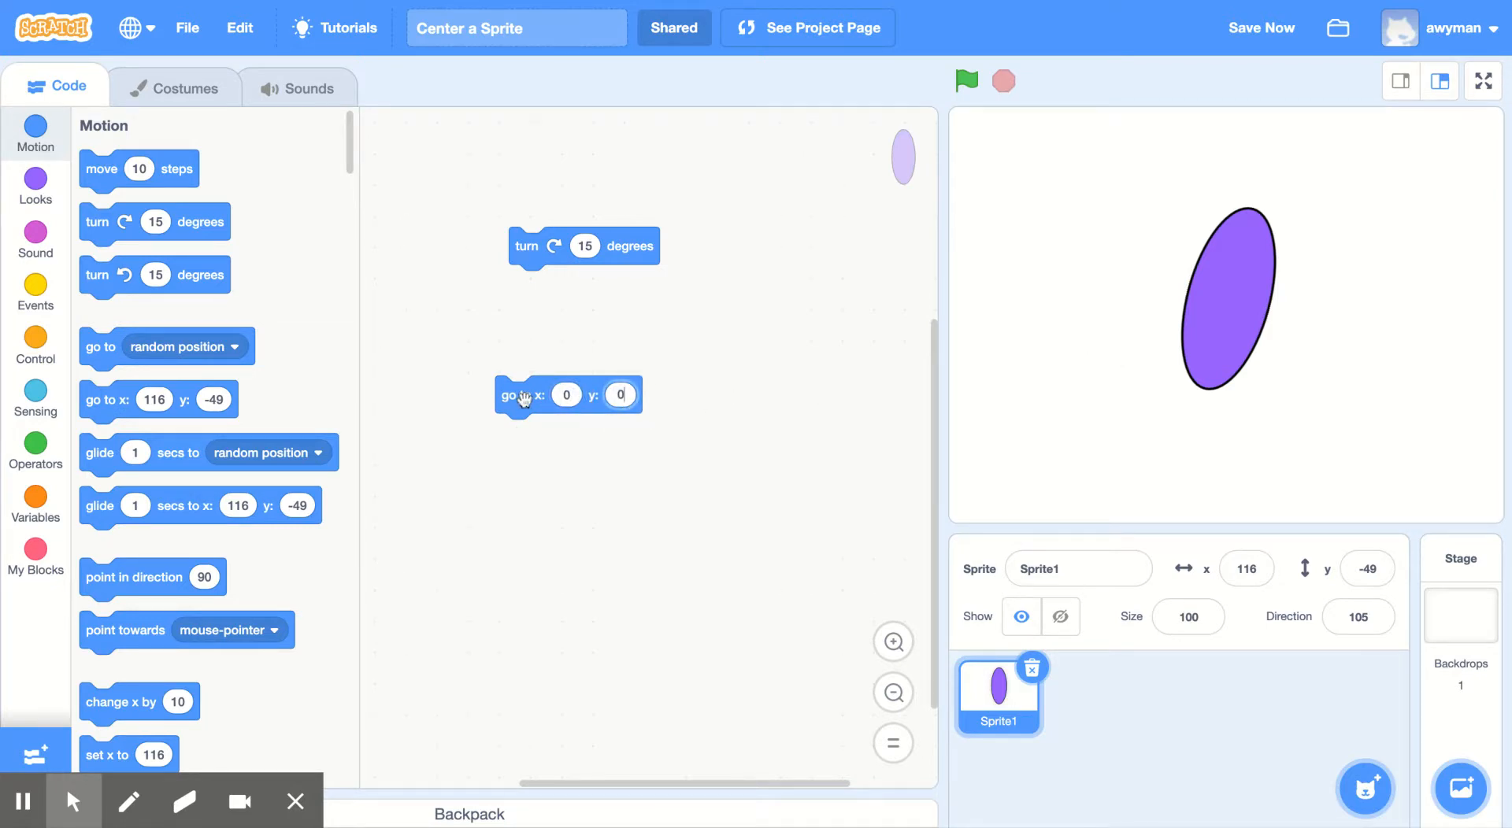
# Run go to x: 0 y: 0 to centre the oval, then open its costume.
pyautogui.click(521, 396)
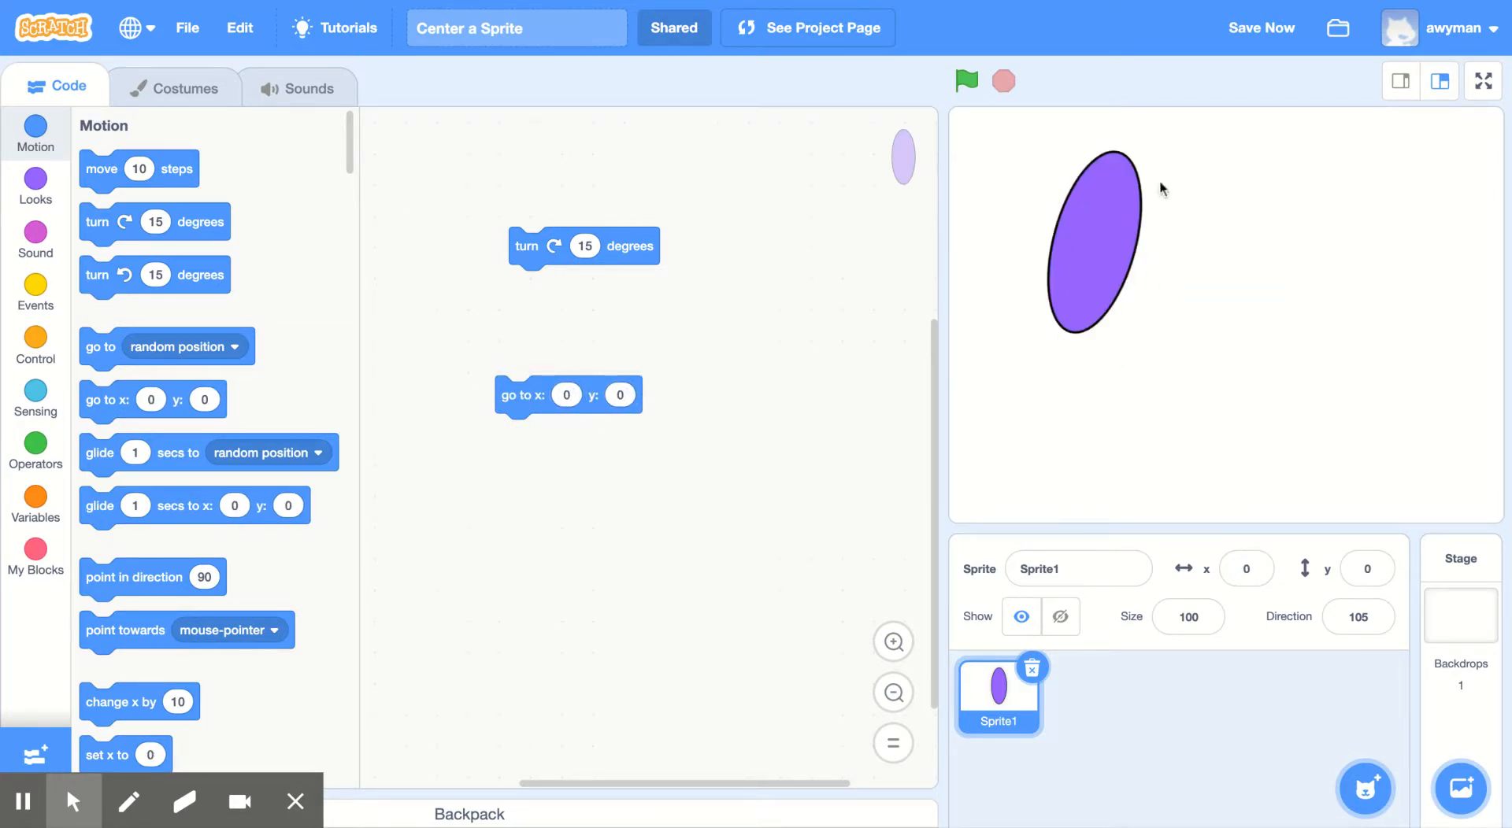
pyautogui.moveTo(1111, 253)
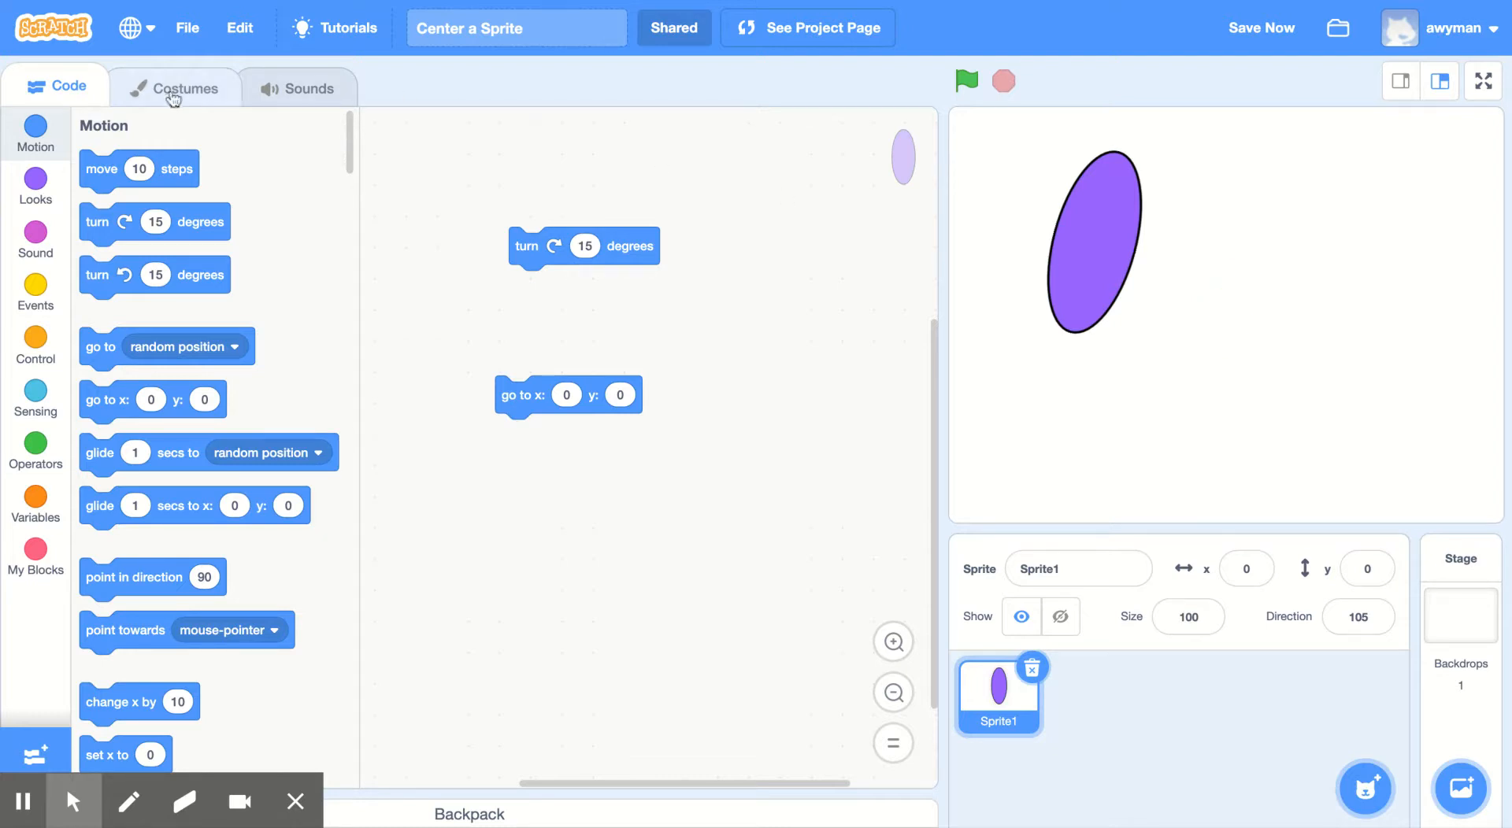
pyautogui.click(173, 87)
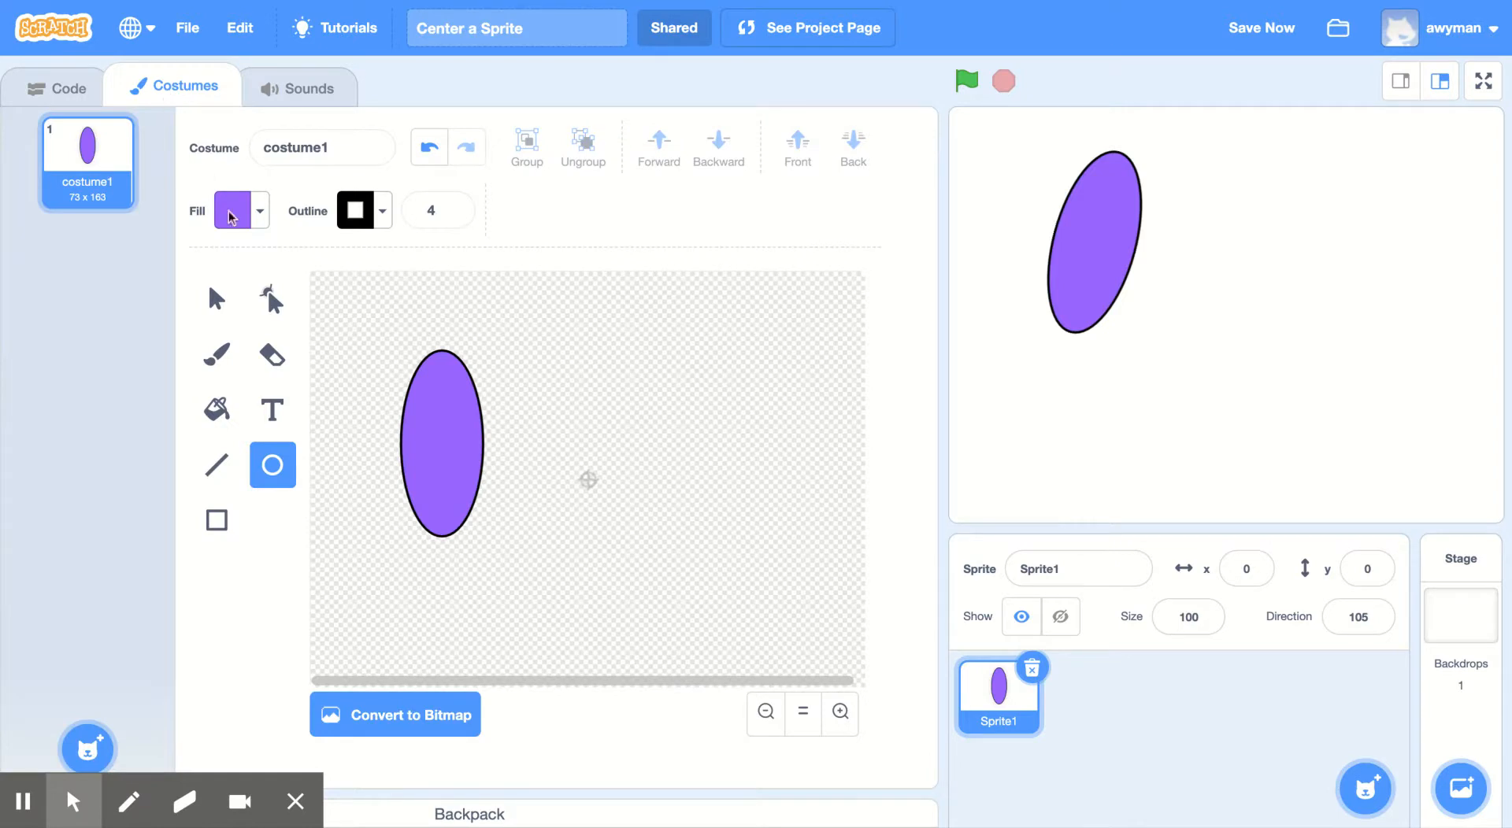
pyautogui.moveTo(699, 584)
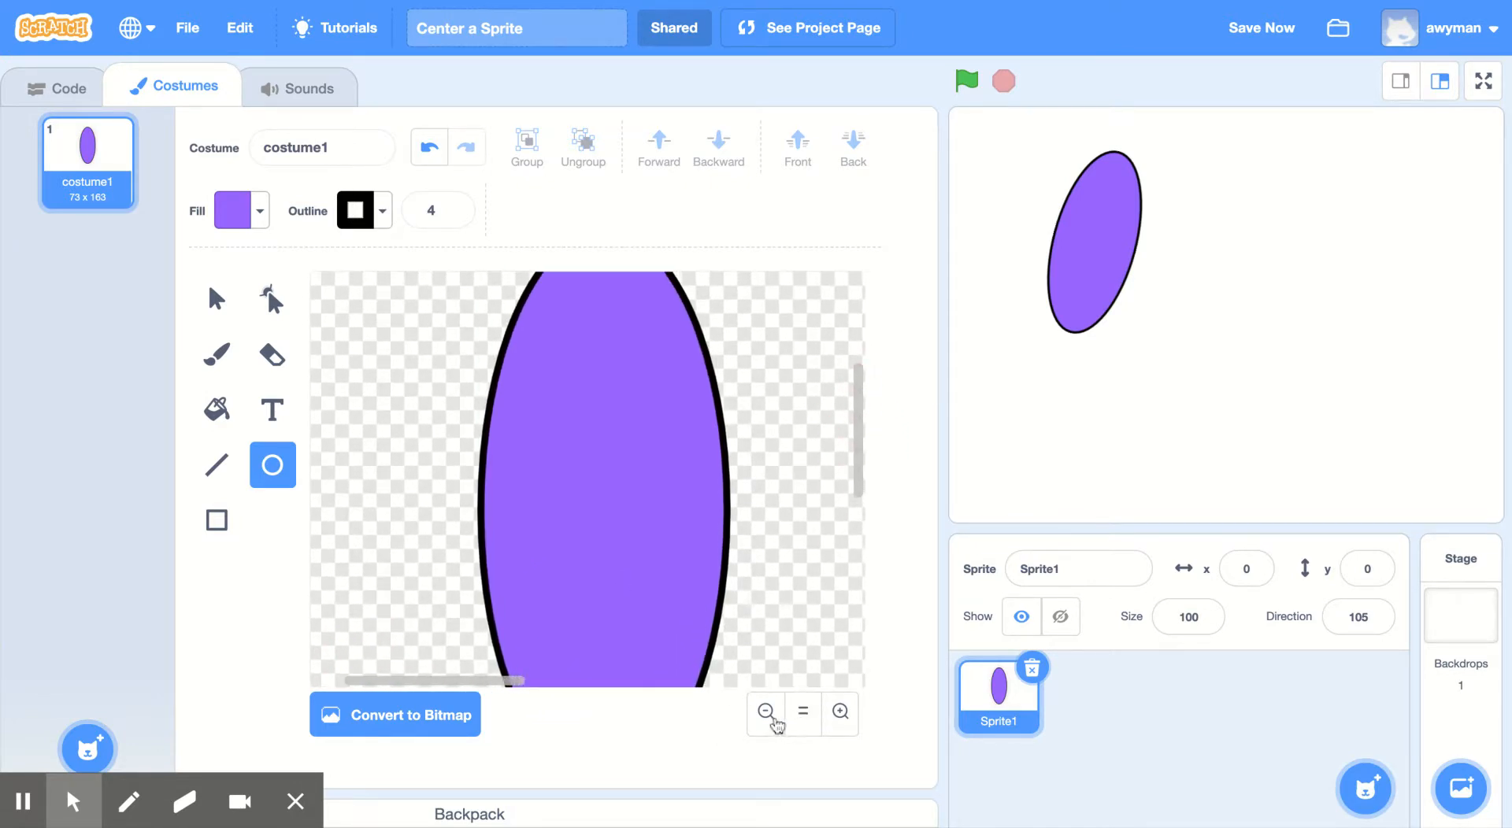
# Zoom out the costume editor and drag the oval onto the centre bullseye.
pyautogui.click(765, 714)
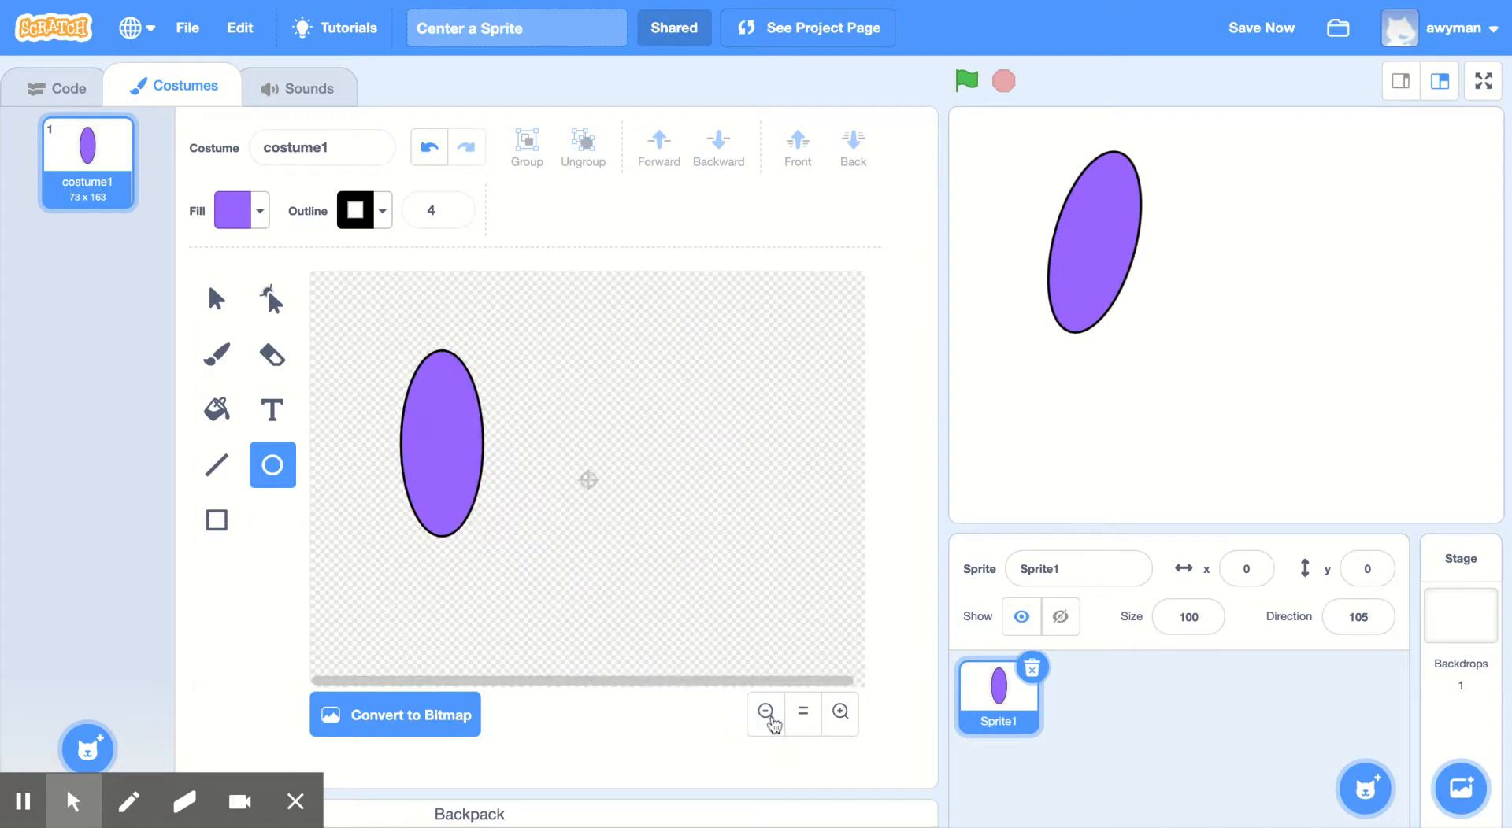
pyautogui.moveTo(567, 507)
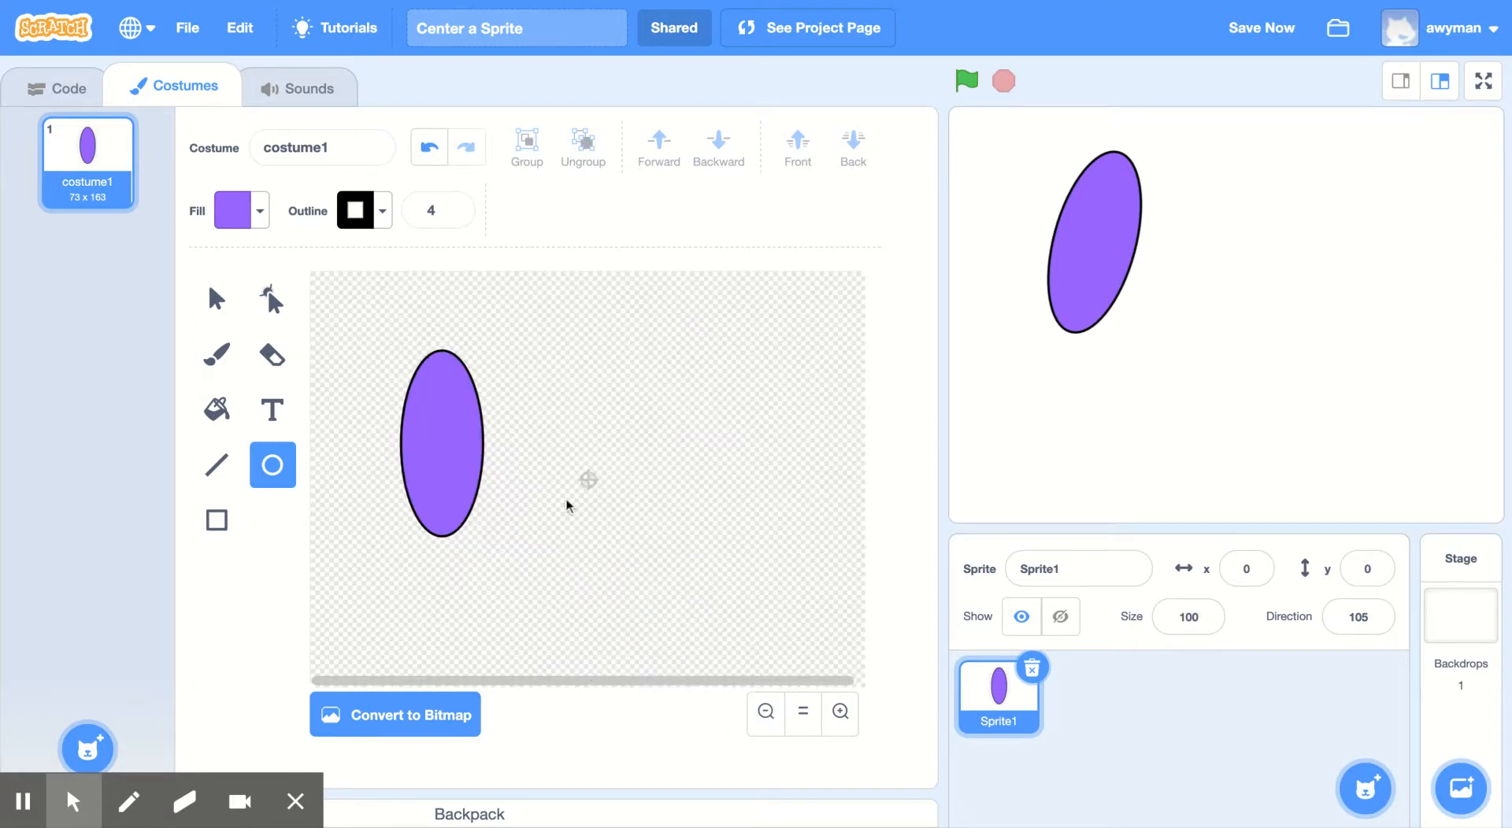
pyautogui.moveTo(592, 485)
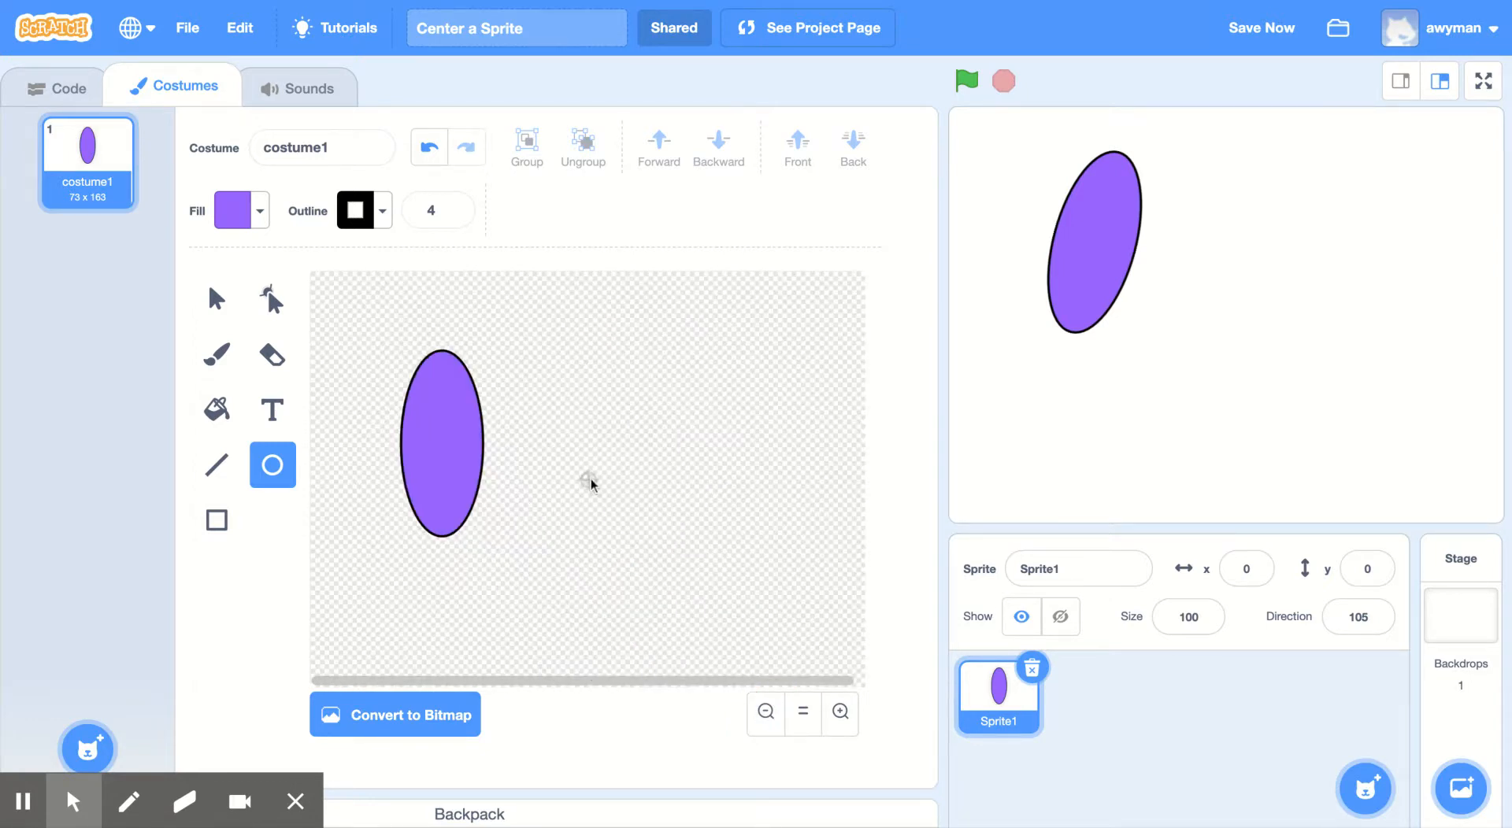
pyautogui.moveTo(589, 490)
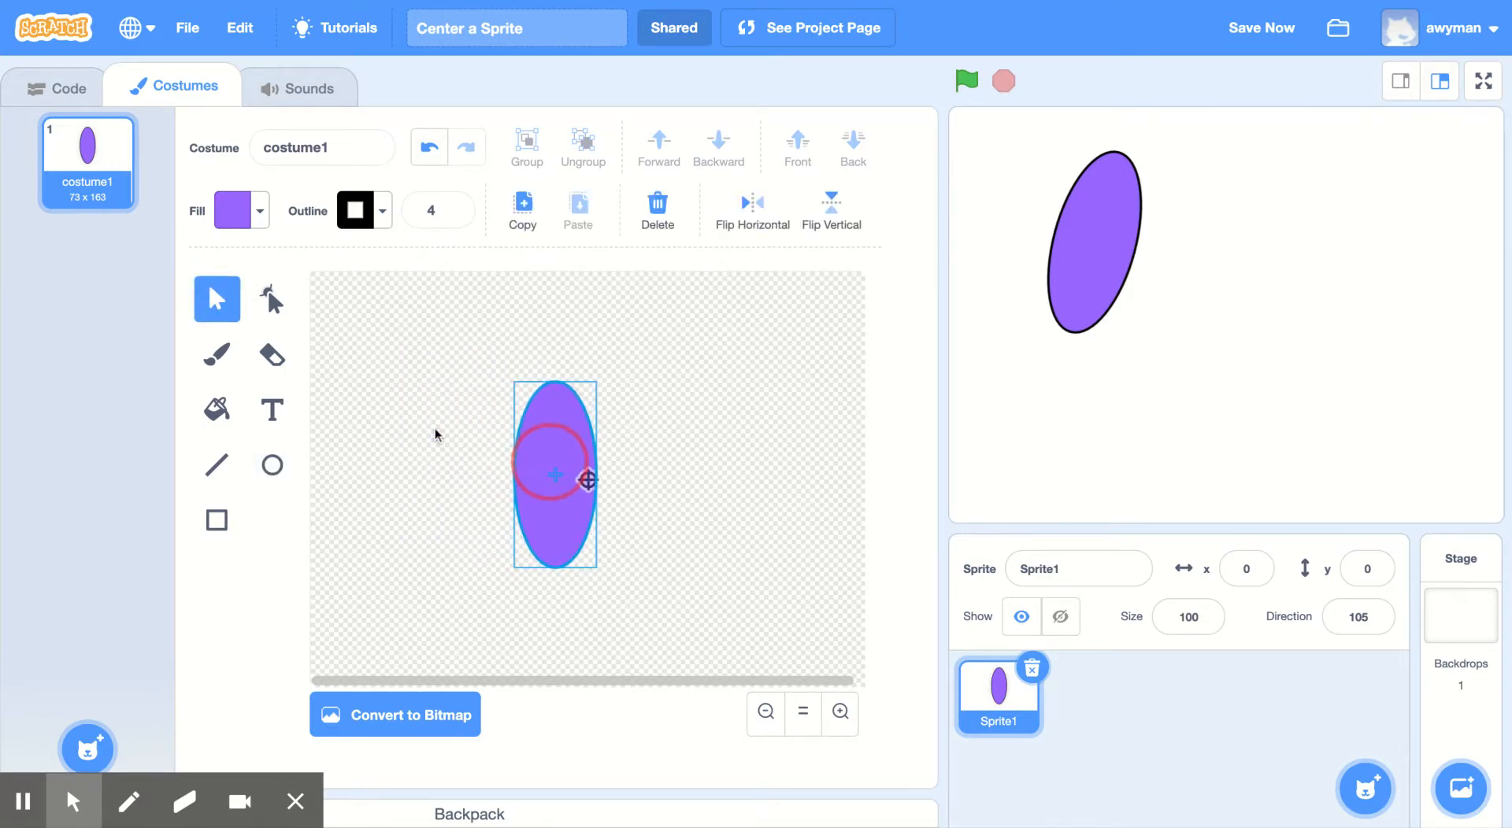
pyautogui.moveTo(555, 477); pyautogui.dragTo(589, 481)
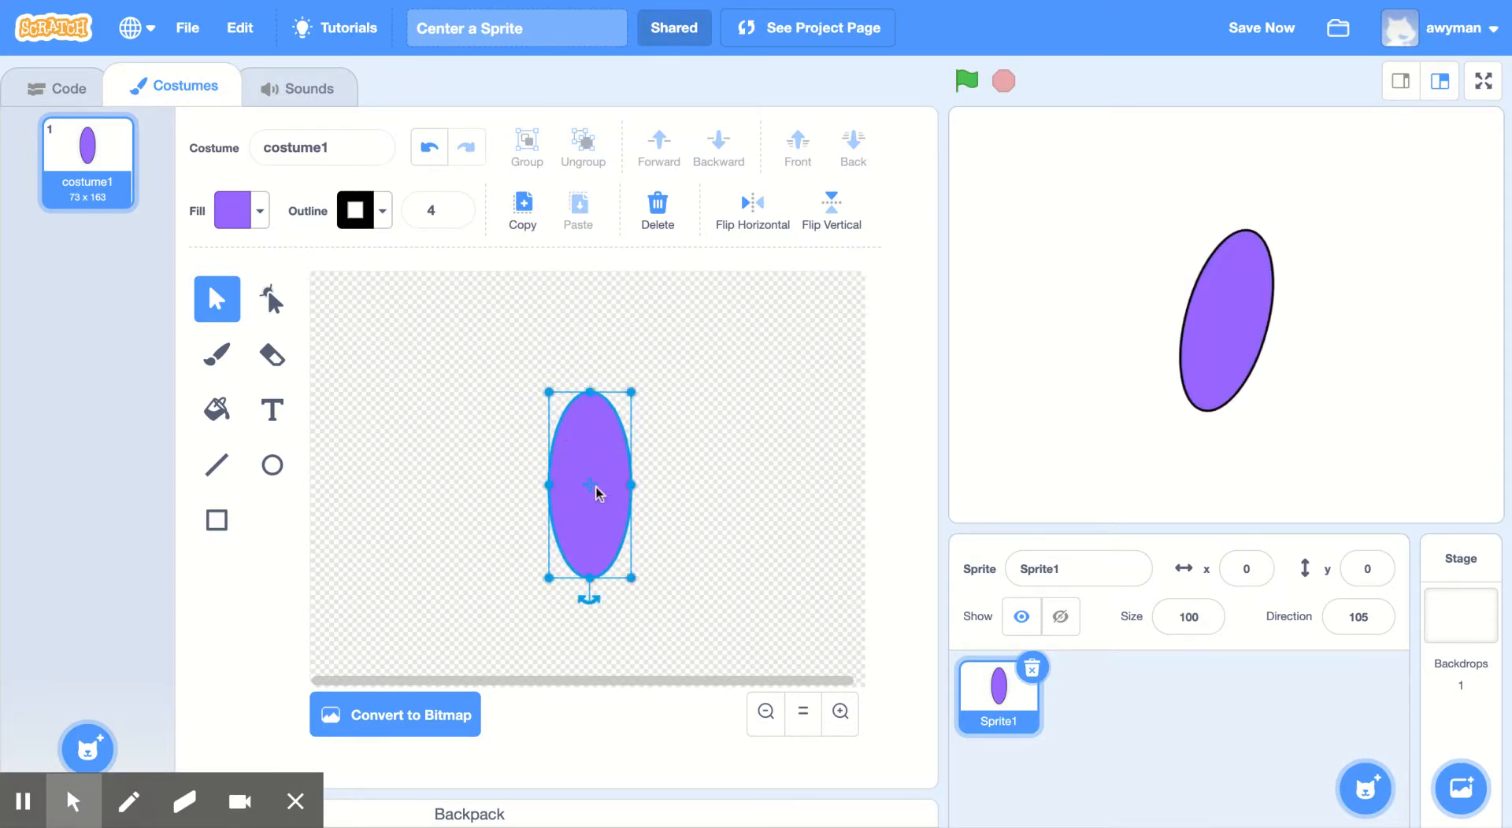
pyautogui.moveTo(1182, 364)
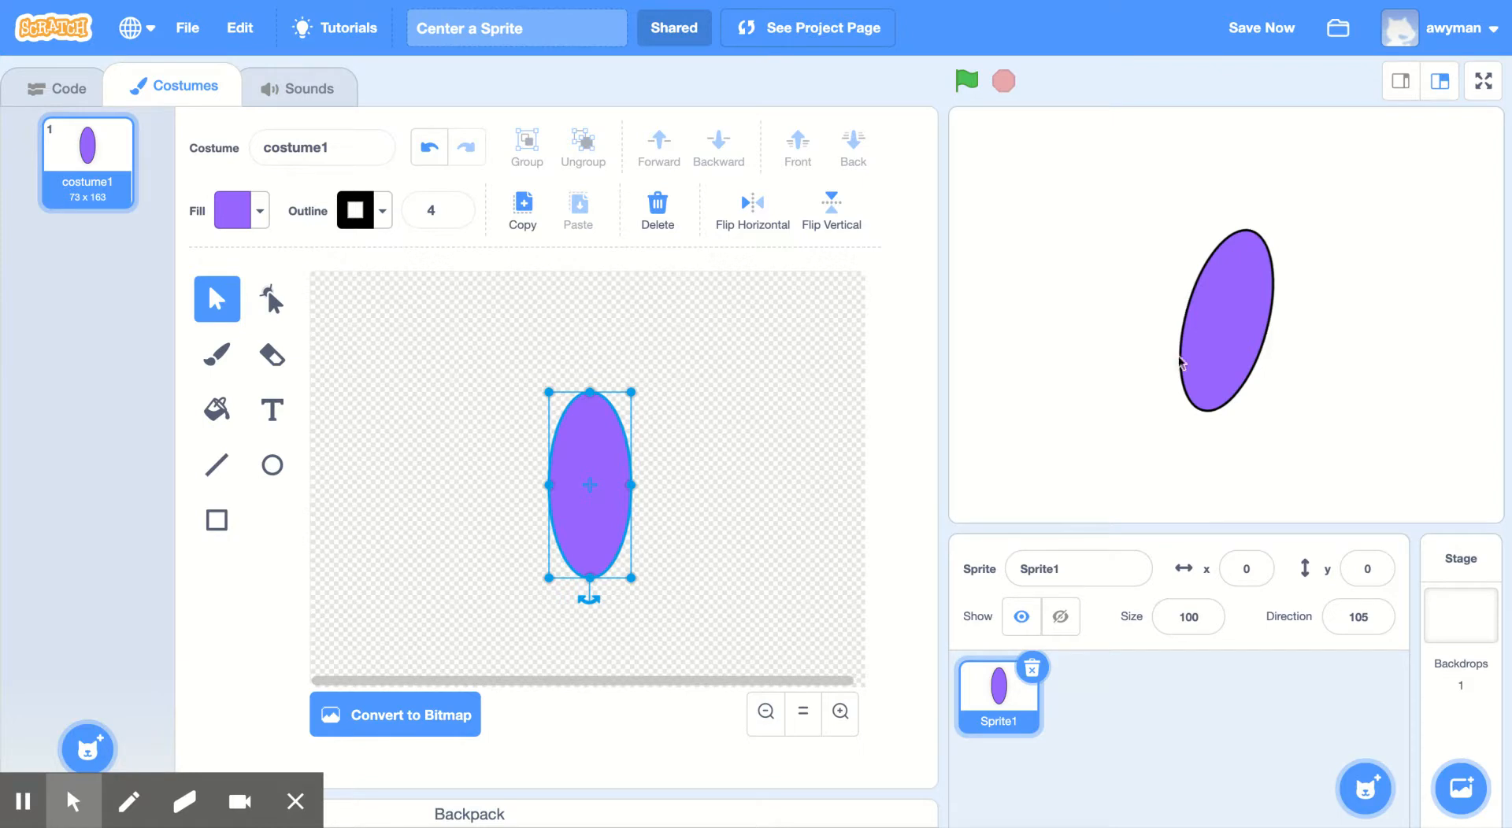
pyautogui.moveTo(1235, 390)
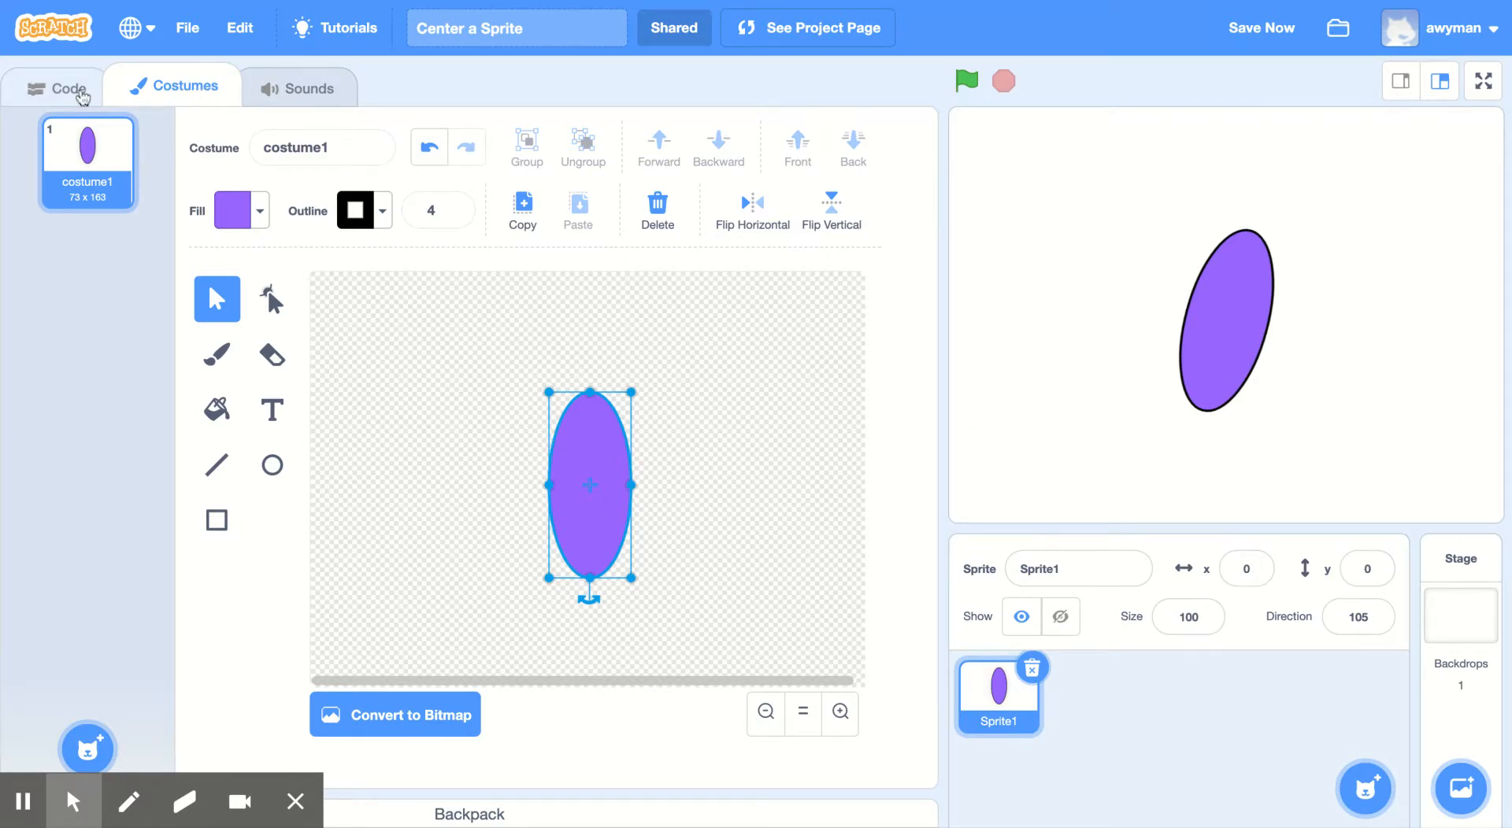
# Run turn 15 degrees five times, confirming the oval now spins in place.
pyautogui.click(65, 87)
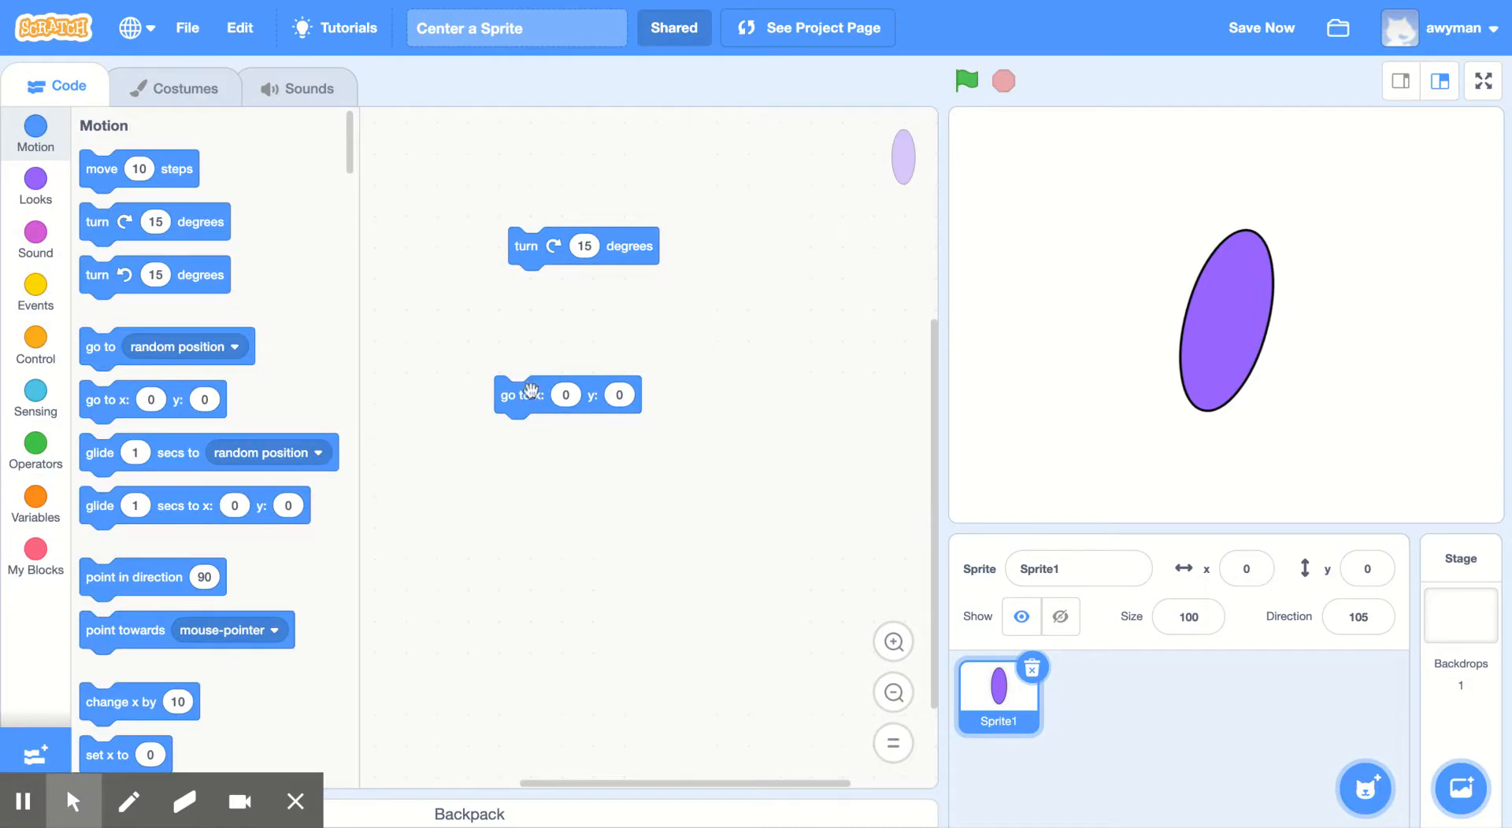
pyautogui.click(527, 246)
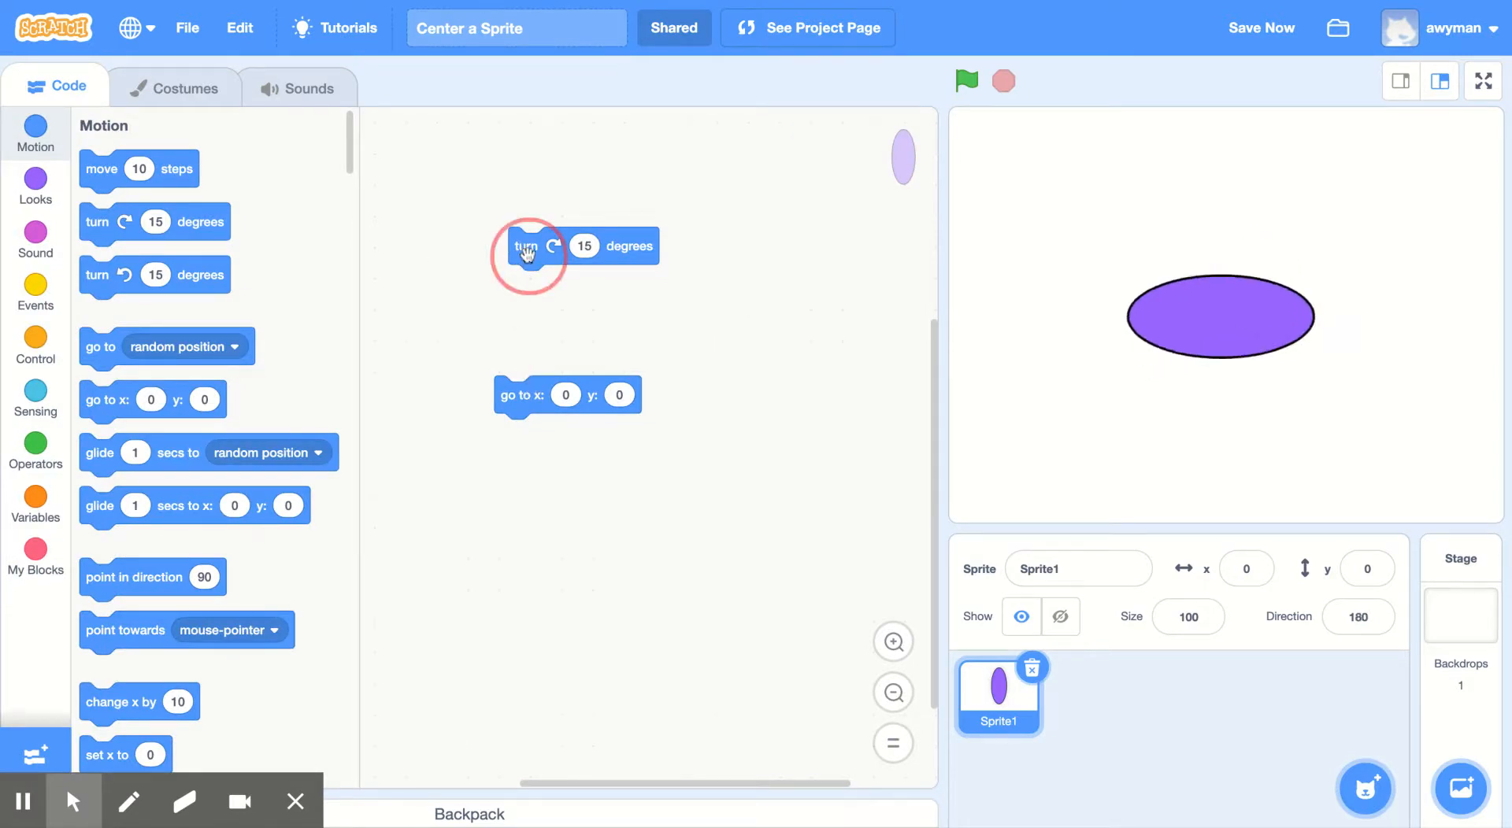
pyautogui.click(525, 245)
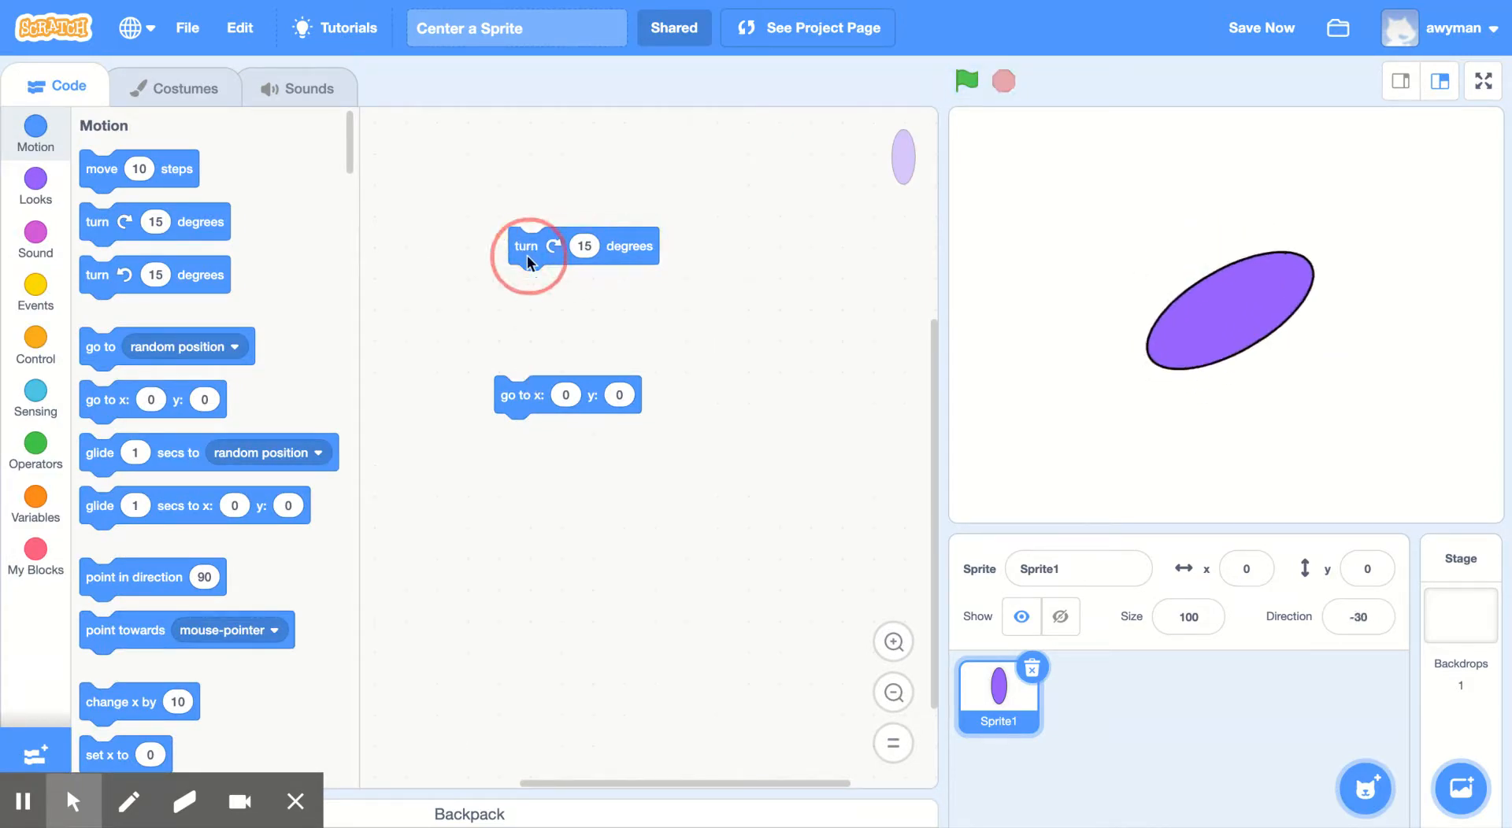
pyautogui.click(527, 246)
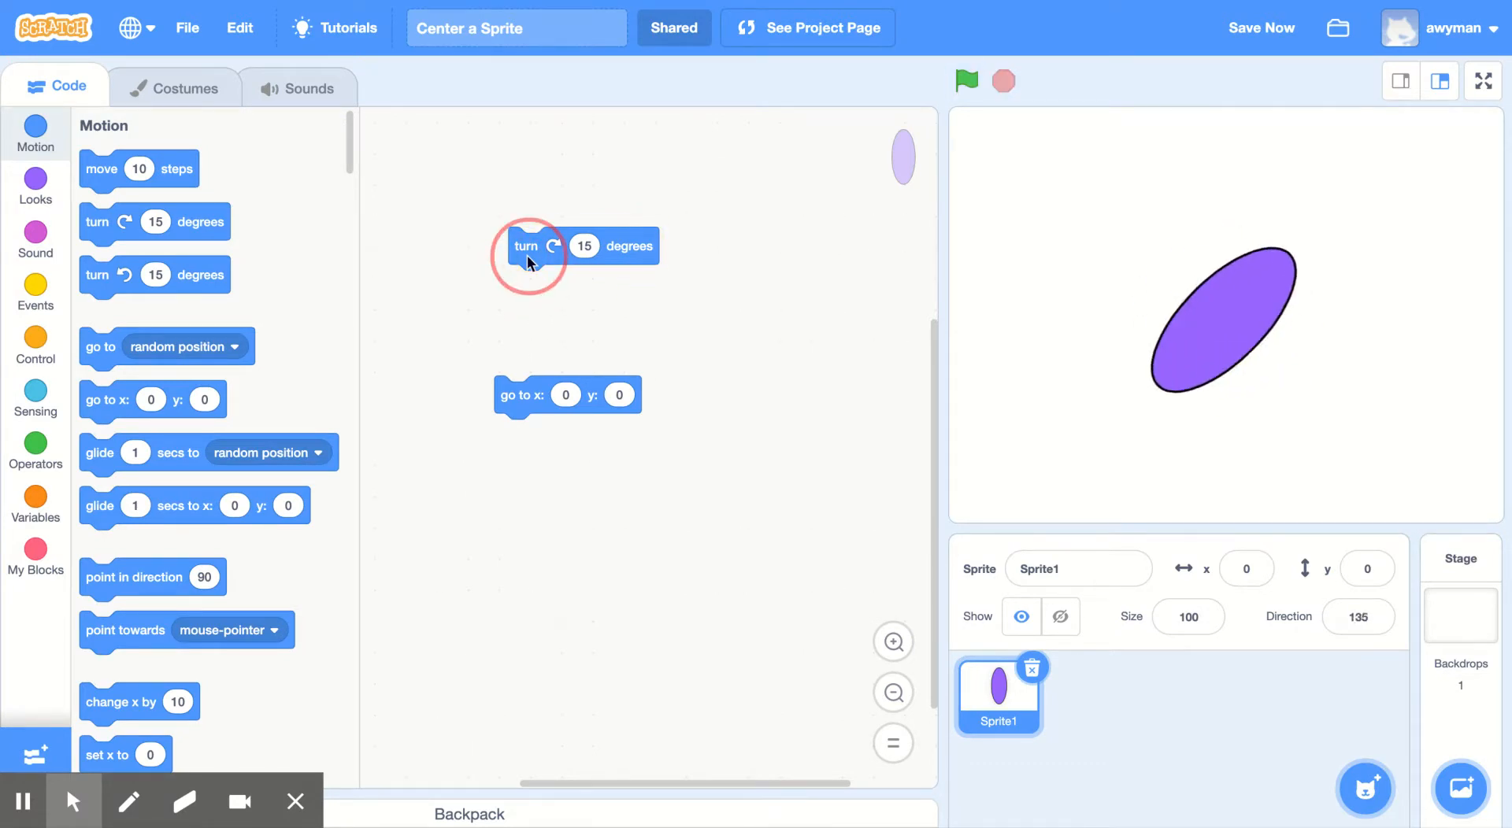
pyautogui.click(525, 246)
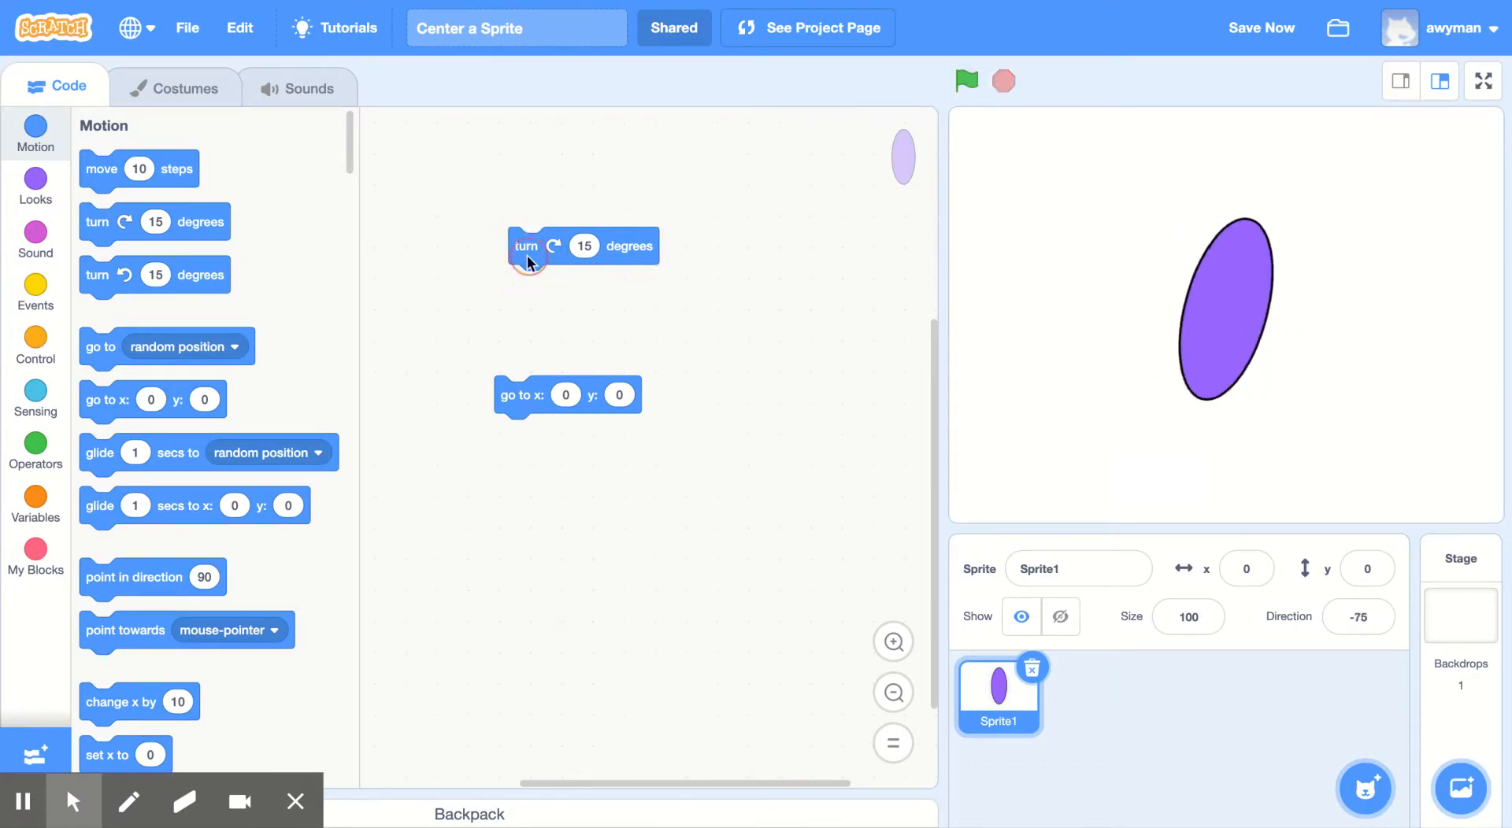
pyautogui.click(525, 245)
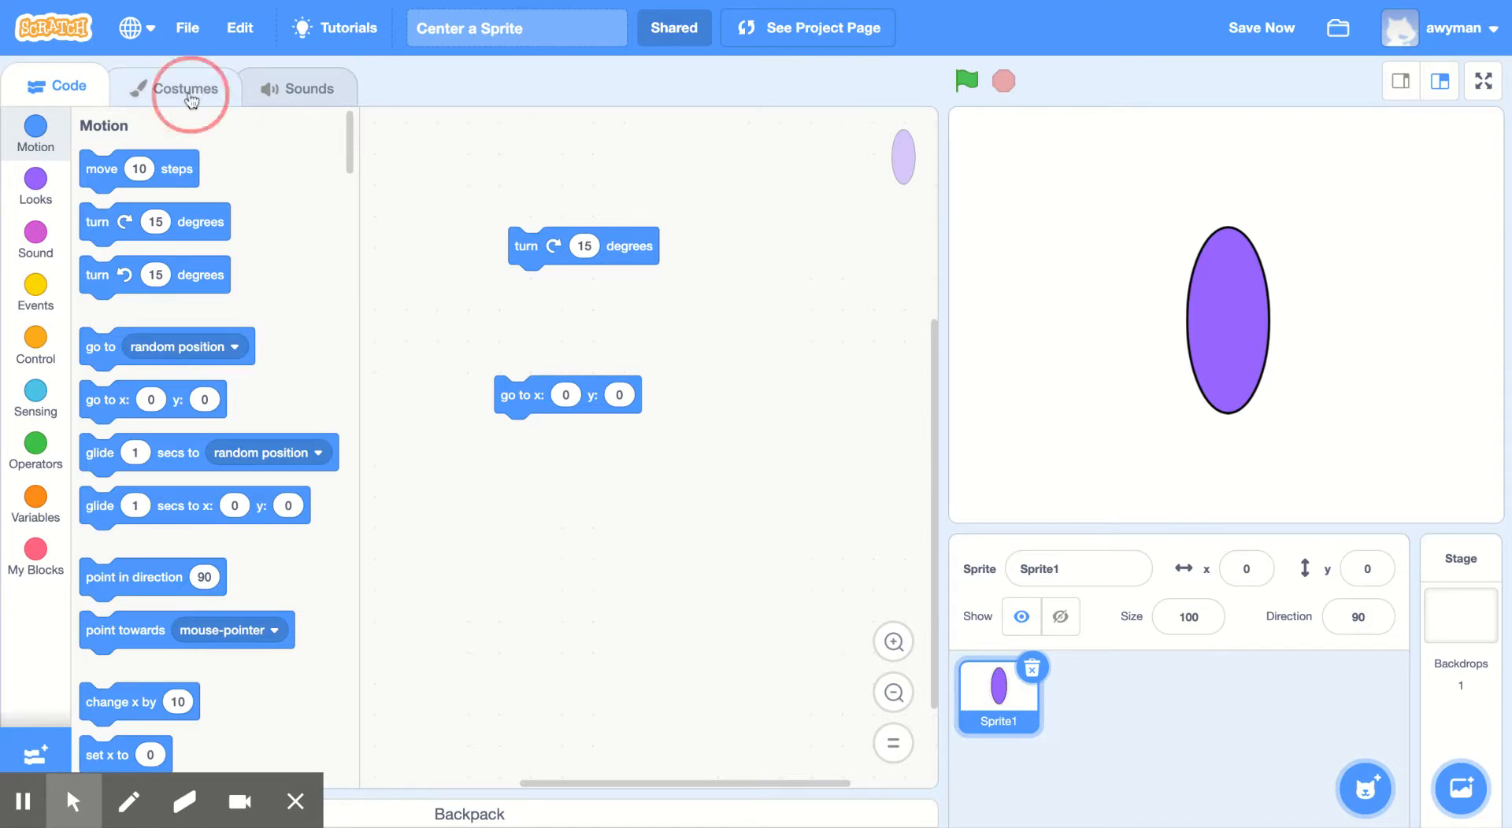
# Drag the oval off-centre in its costume, then snap it back onto the bullseye.
pyautogui.click(182, 87)
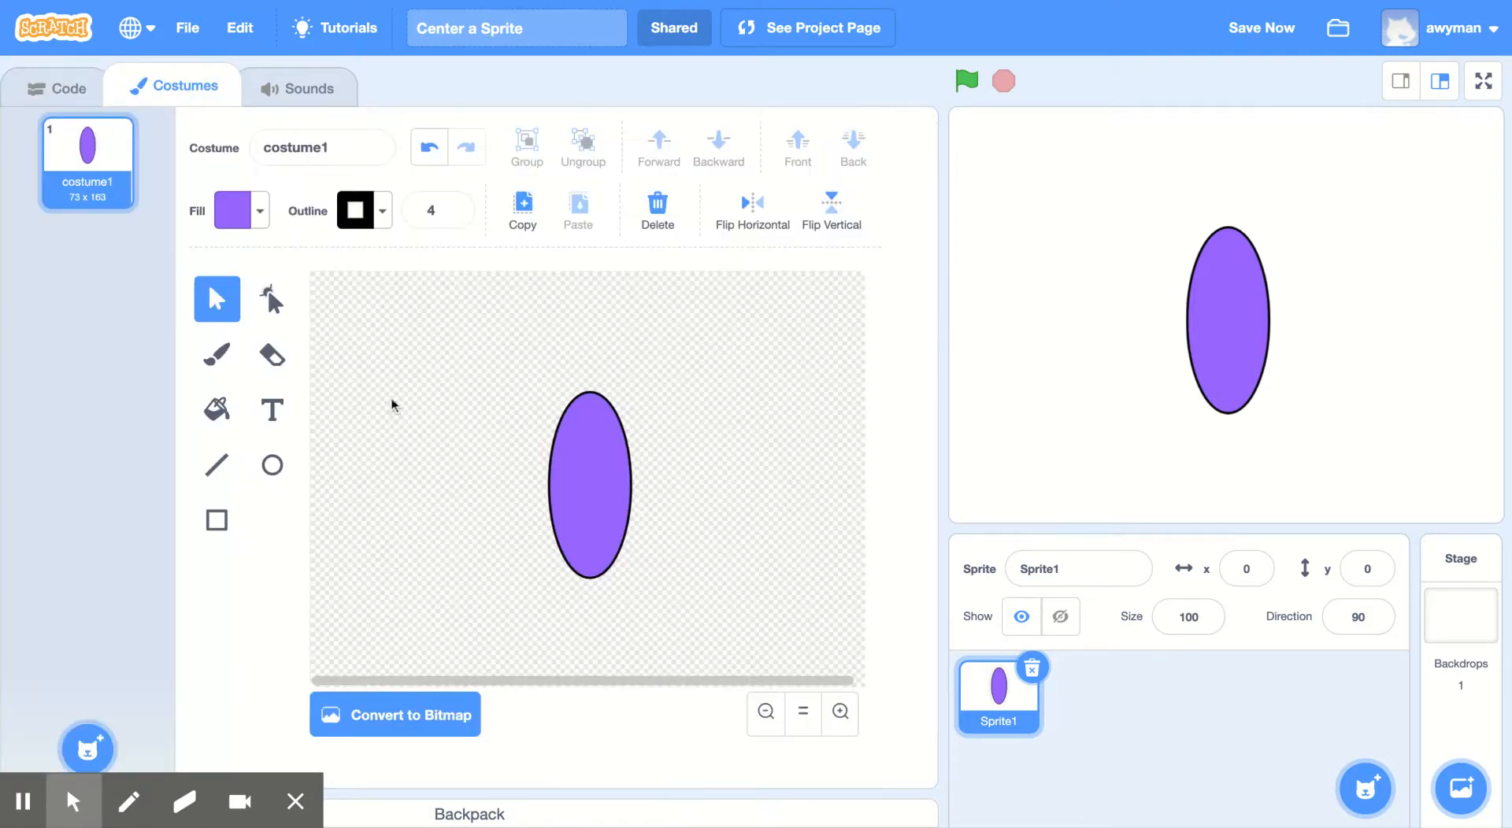
pyautogui.click(588, 487)
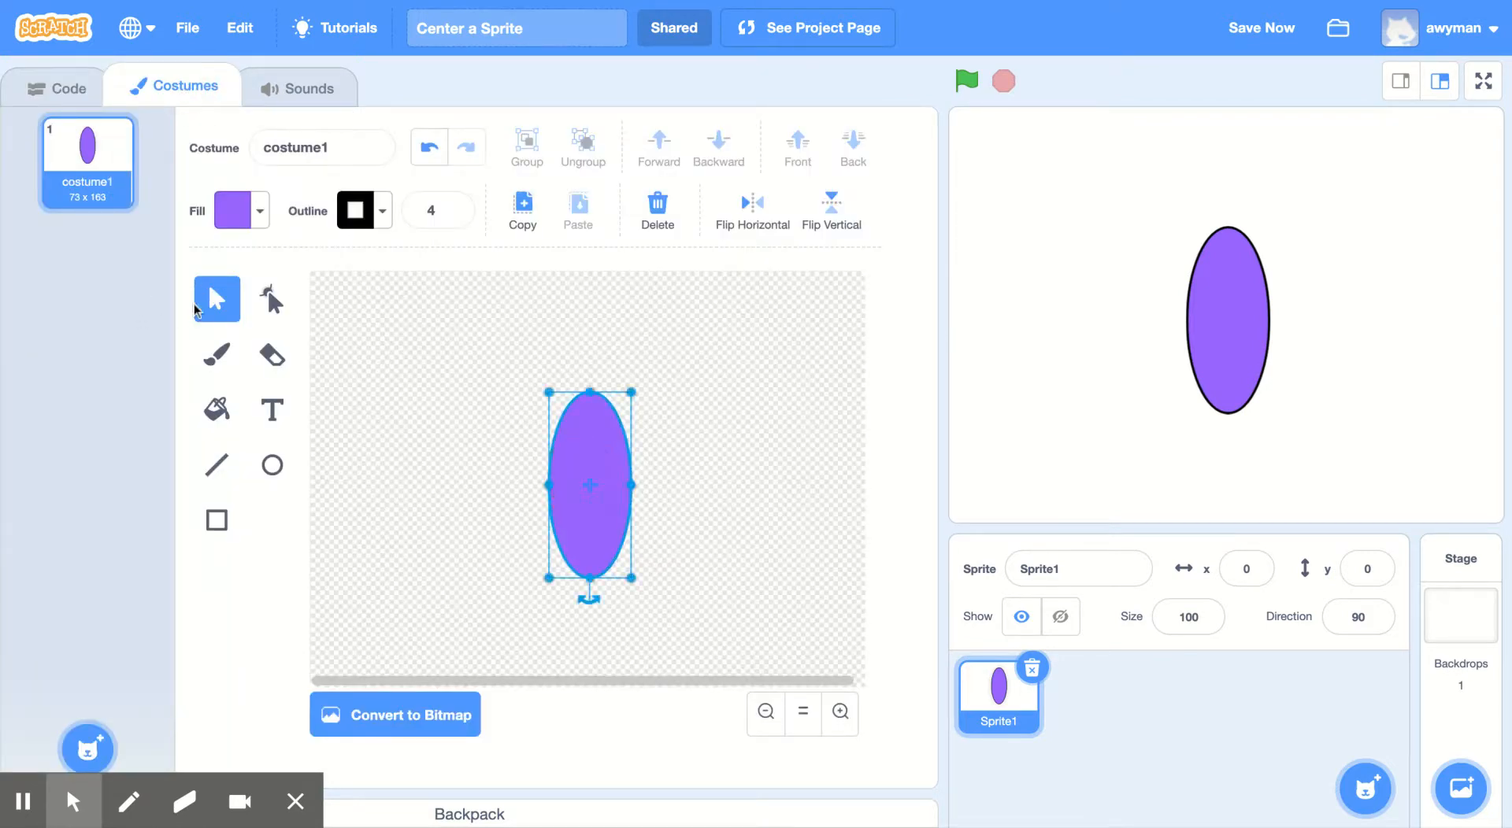
pyautogui.moveTo(589, 485); pyautogui.dragTo(352, 417)
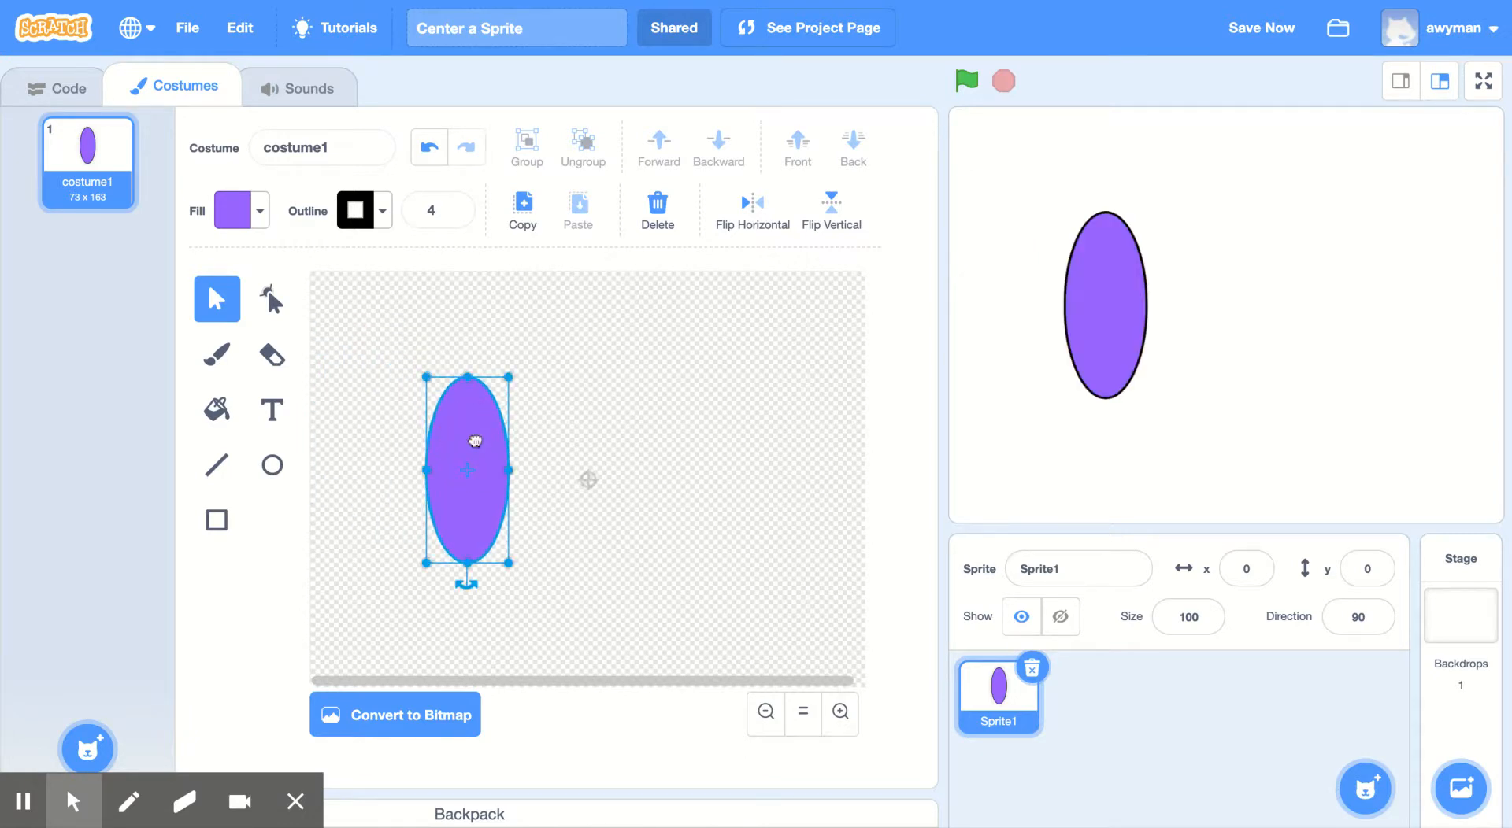
pyautogui.moveTo(472, 442); pyautogui.dragTo(482, 528)
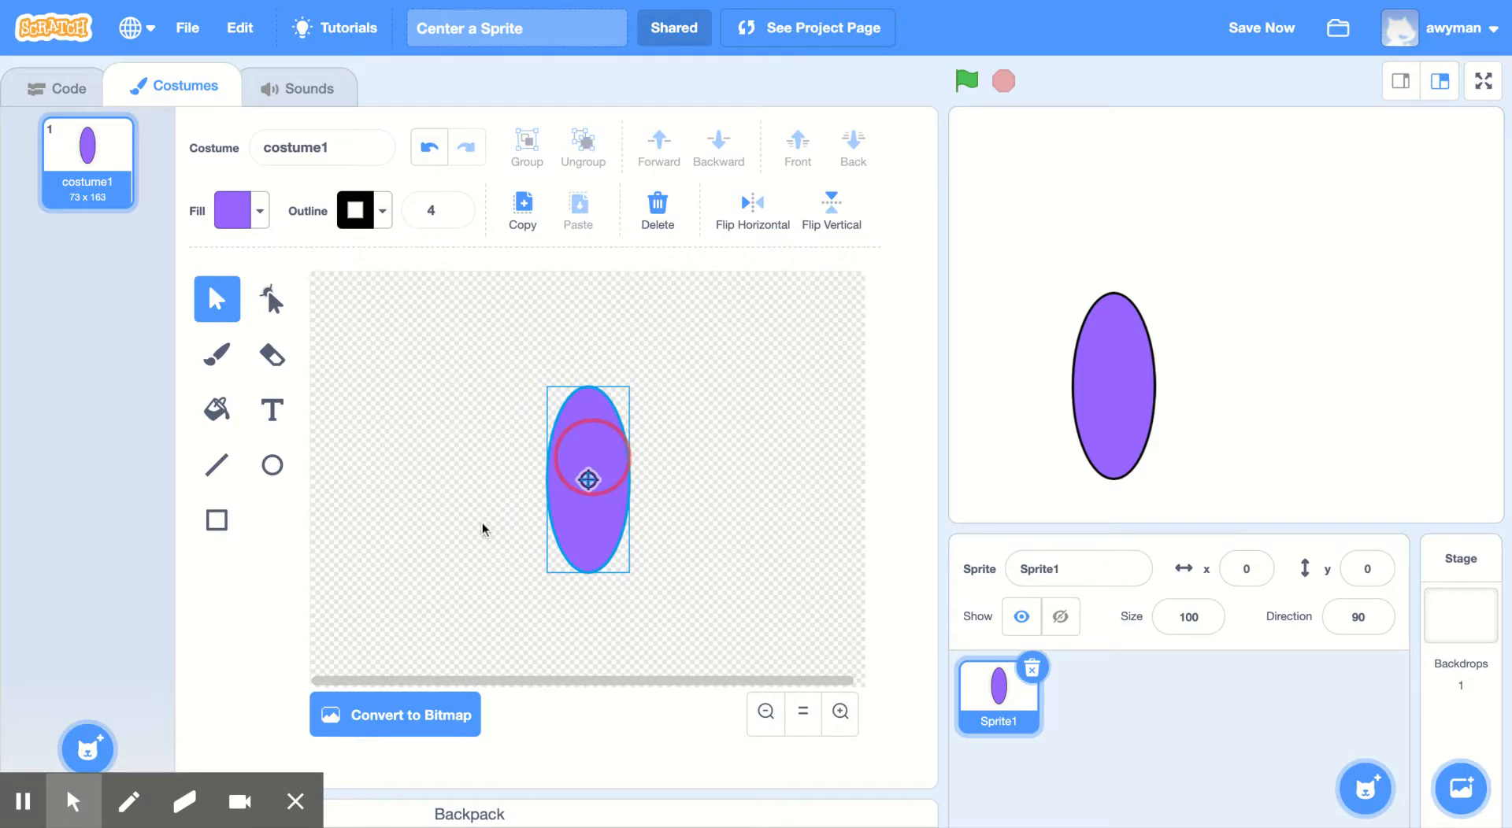
pyautogui.moveTo(588, 481); pyautogui.dragTo(588, 516)
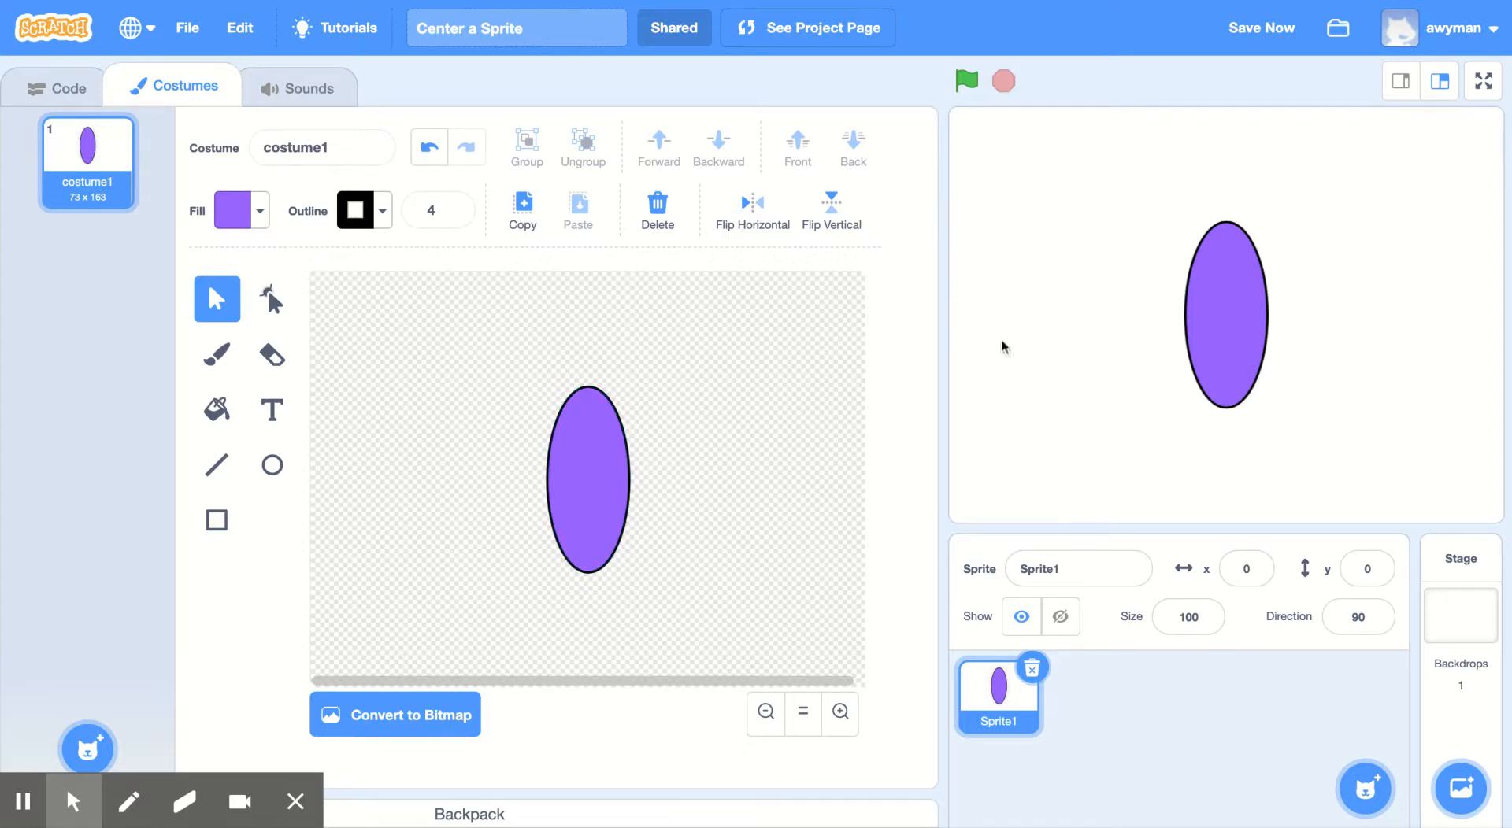
pyautogui.moveTo(1068, 278)
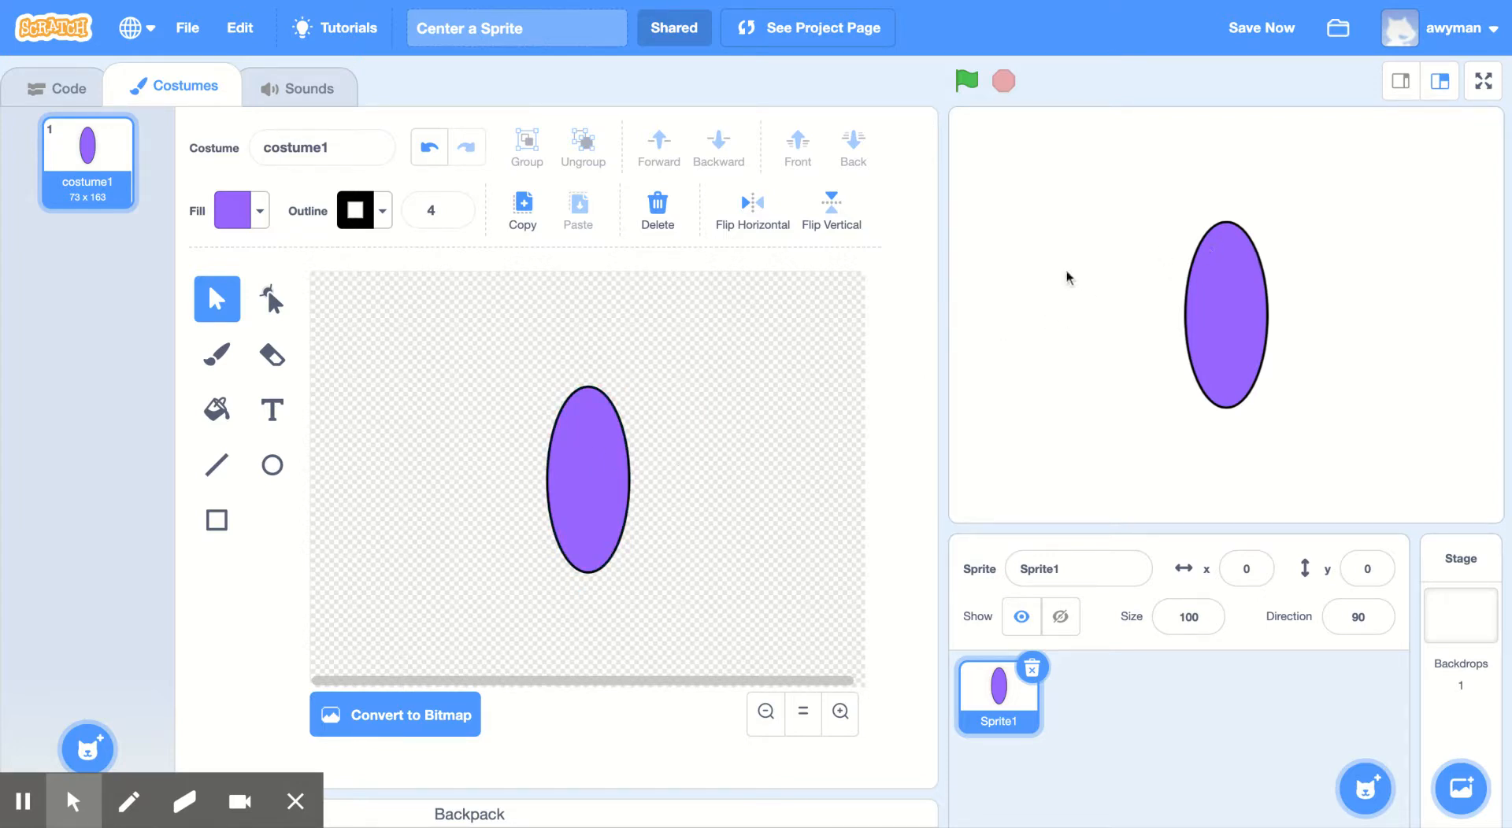